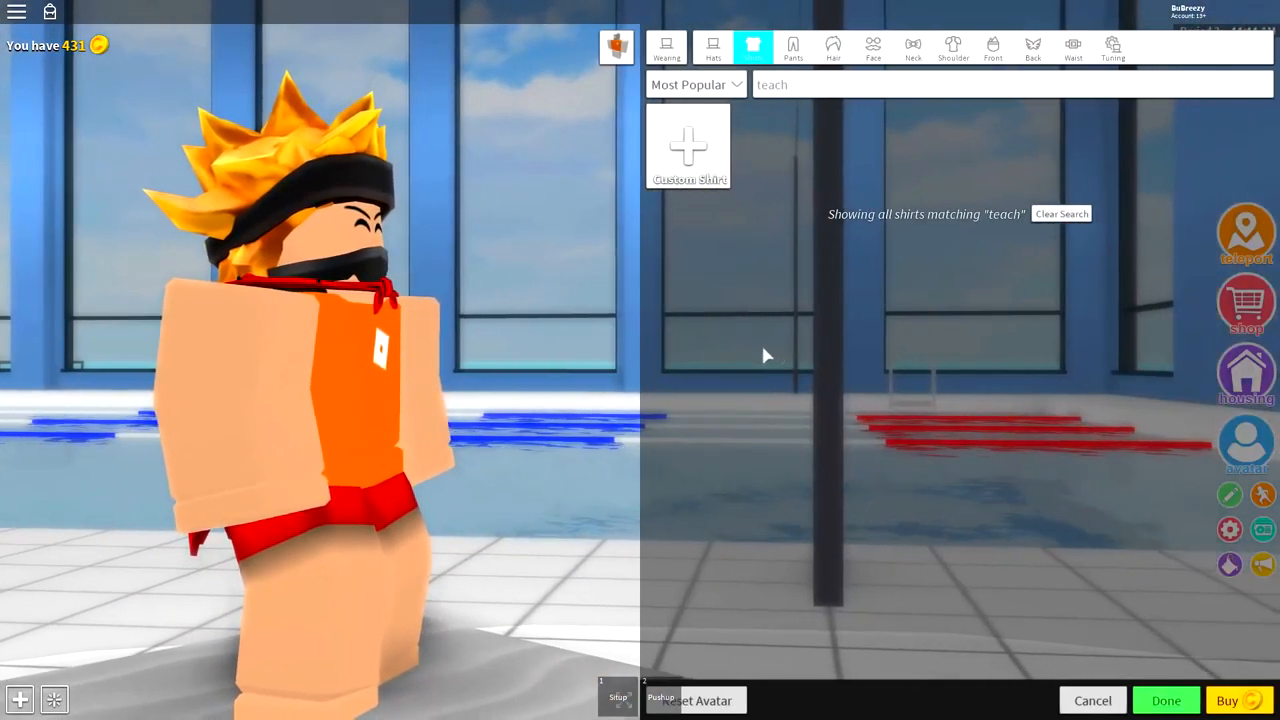
# Clear the shirt search and remove the worn ninja hair and cape, leaving a bald head.
pyautogui.click(1060, 212)
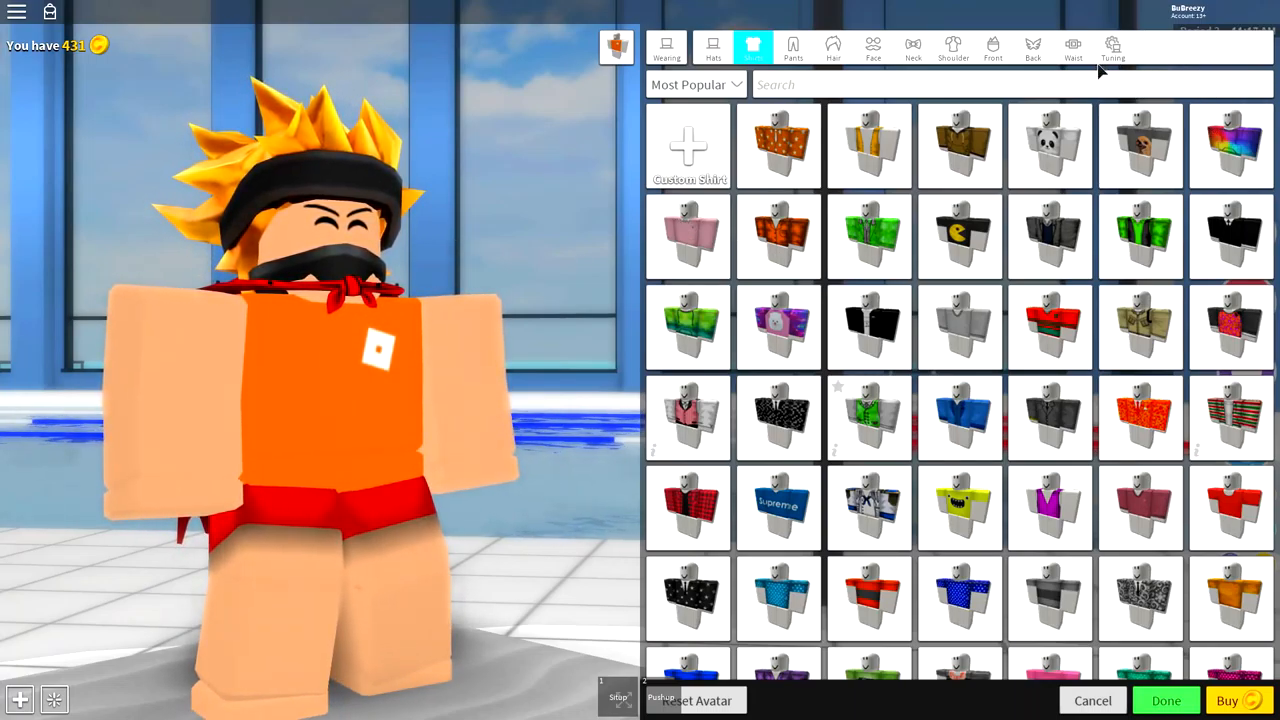
pyautogui.click(1112, 48)
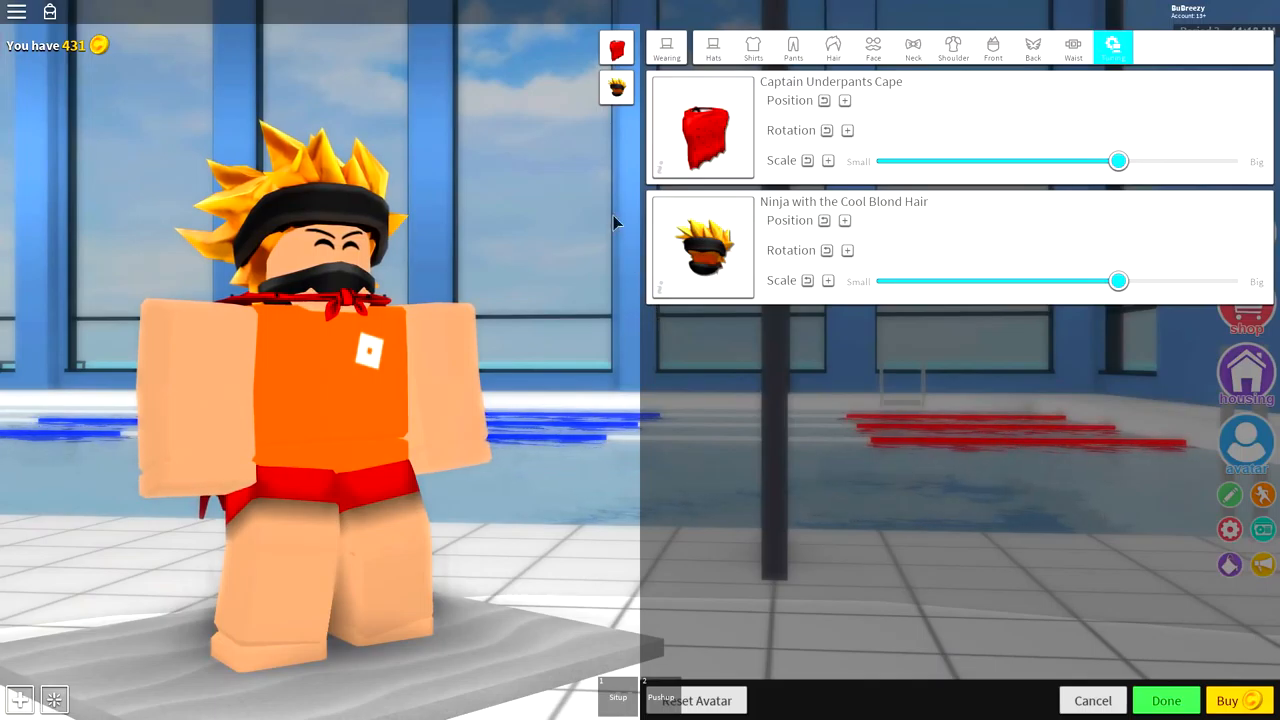
pyautogui.moveTo(616, 48)
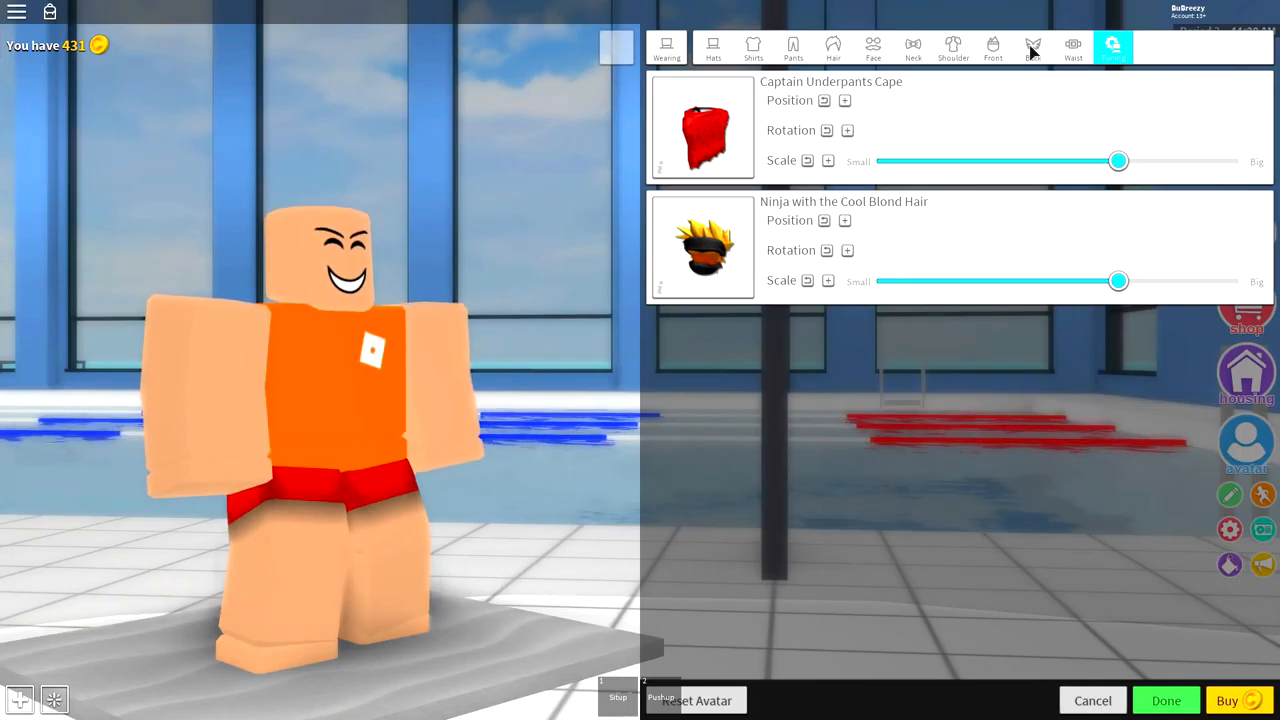
pyautogui.click(1032, 48)
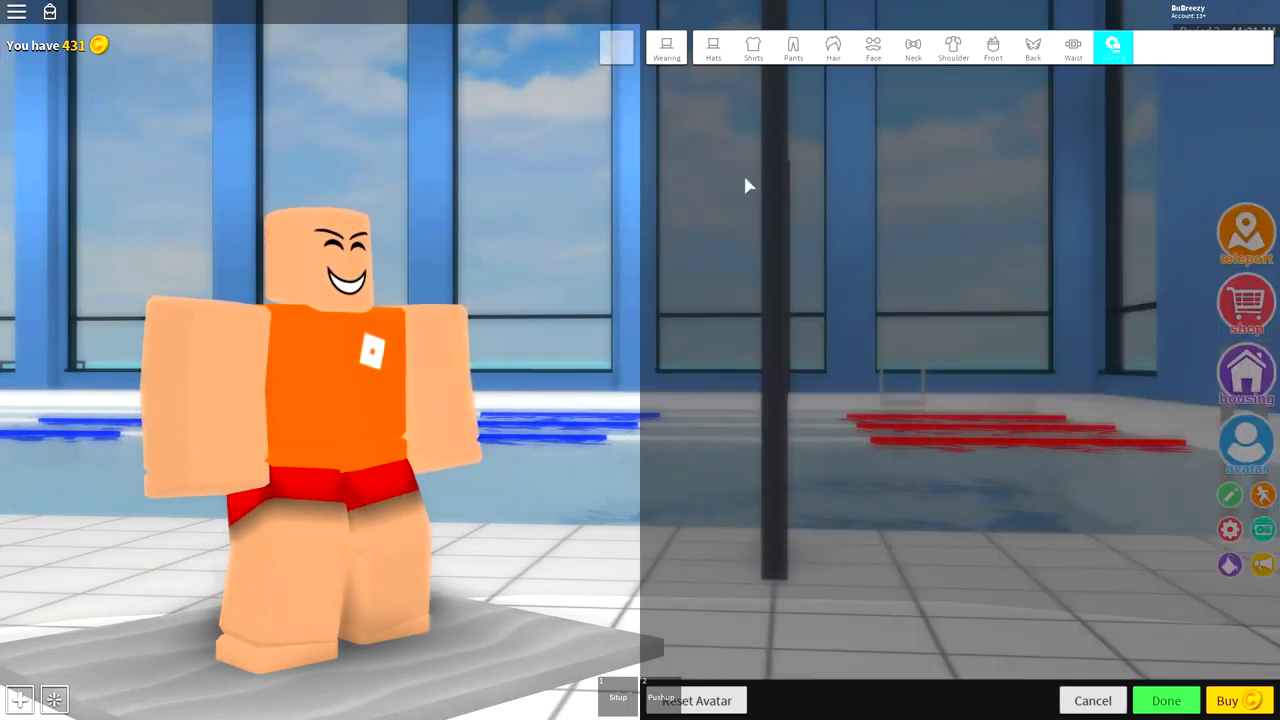
pyautogui.moveTo(436, 396)
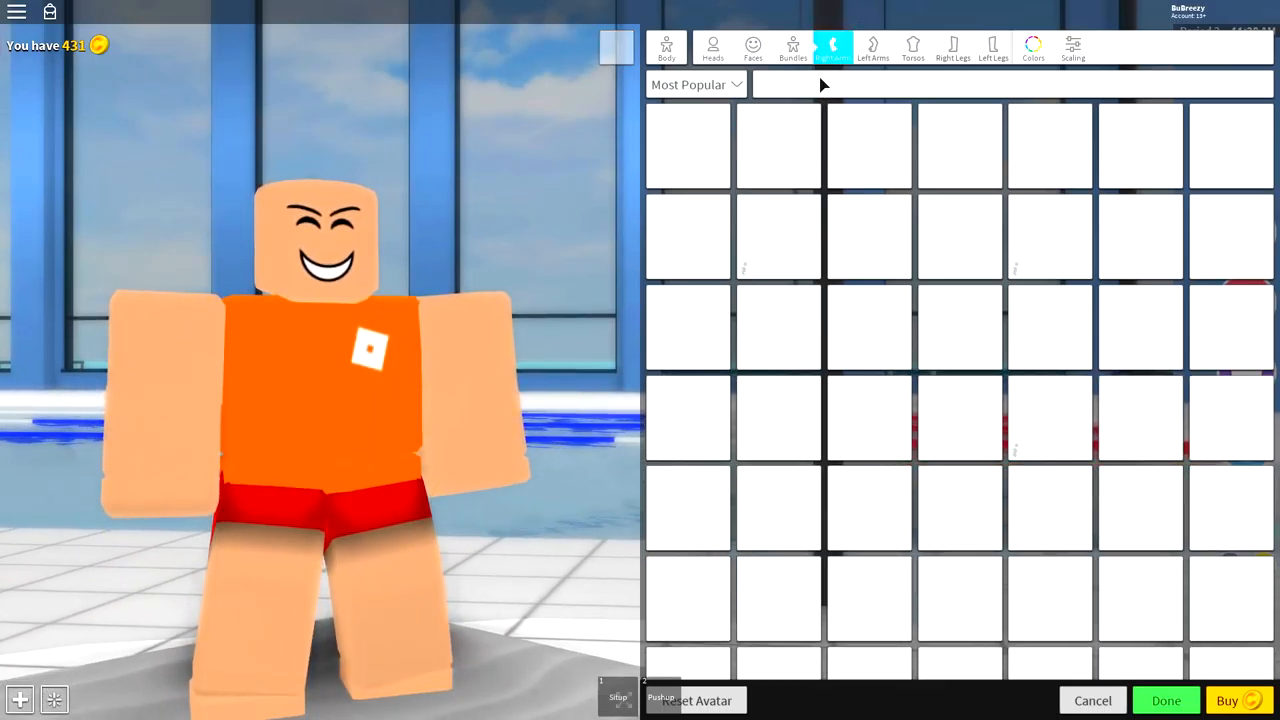
# Search 'woman' and equip the slender Woman limb parts, then move on to head shapes.
pyautogui.write('woman')
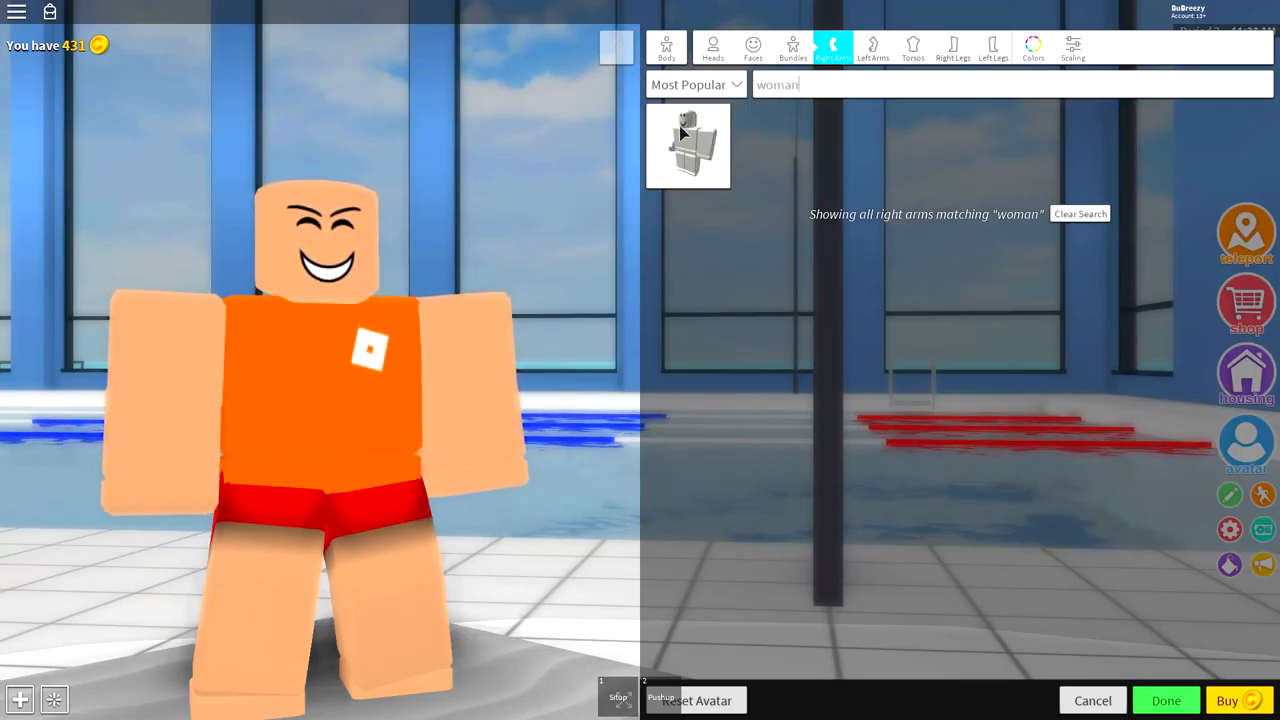
pyautogui.click(688, 144)
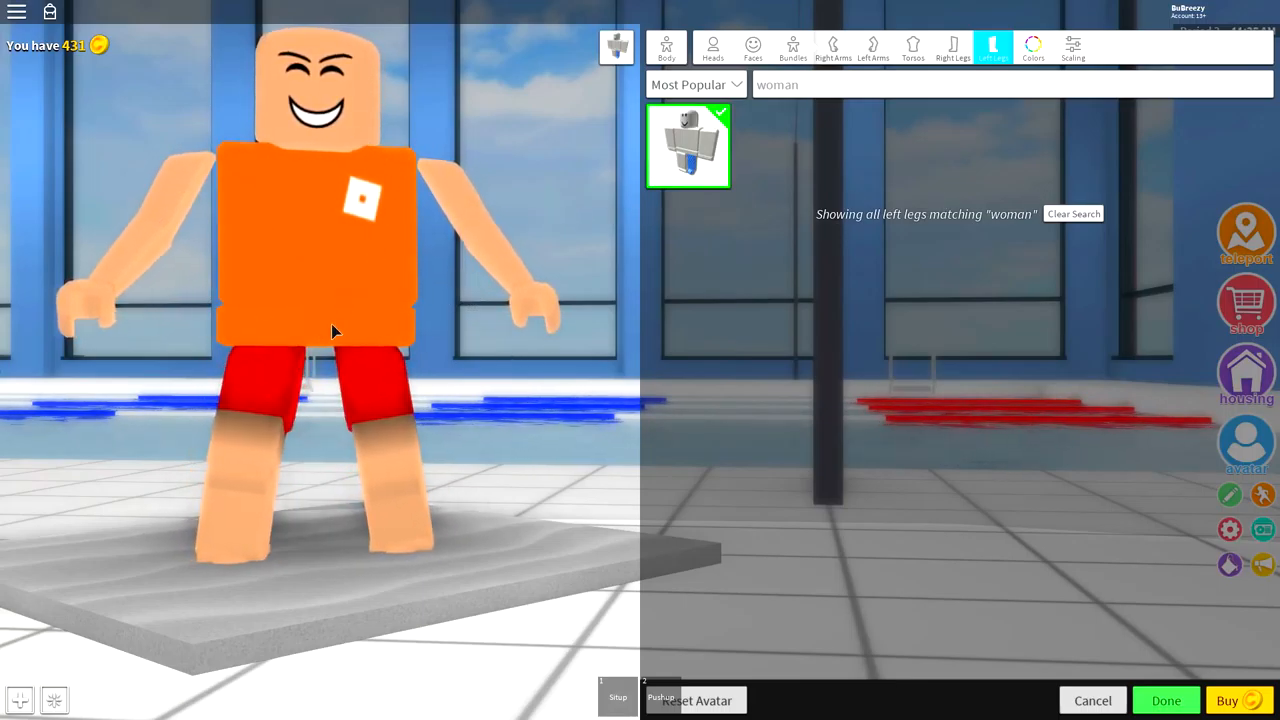
pyautogui.click(712, 48)
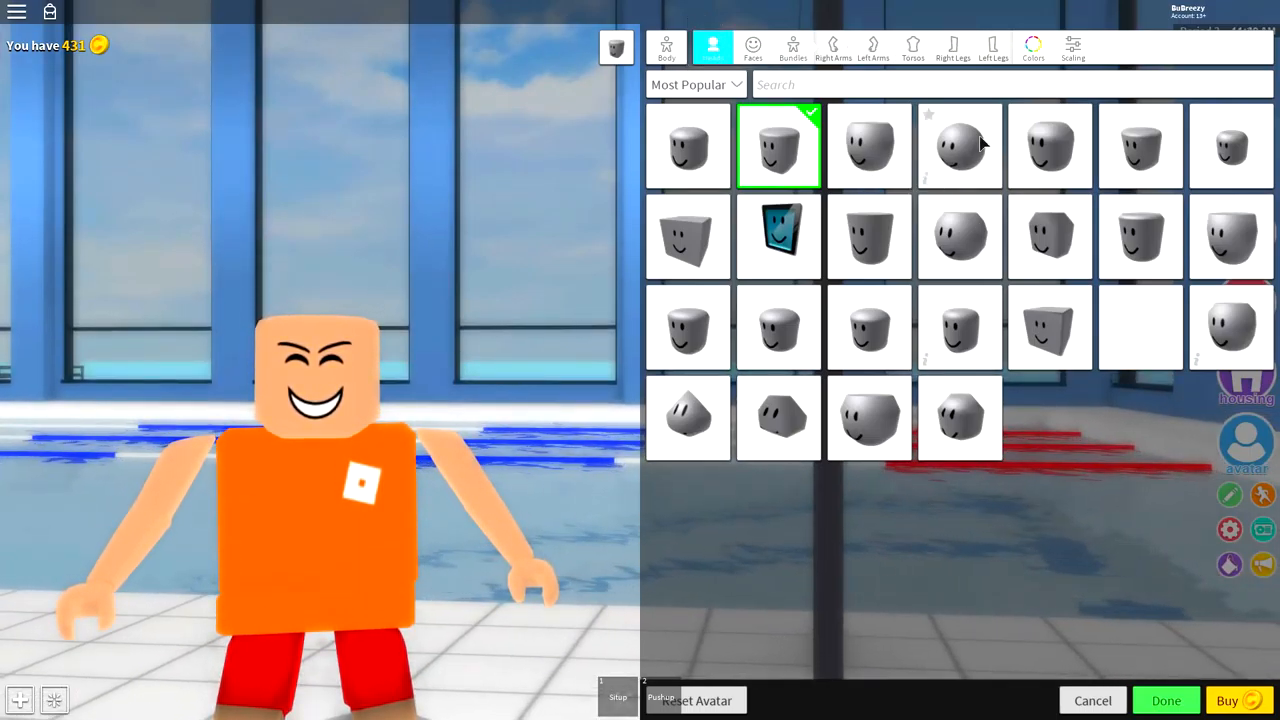
# Equip the round Perfection head and dismiss its item popup.
pyautogui.click(960, 144)
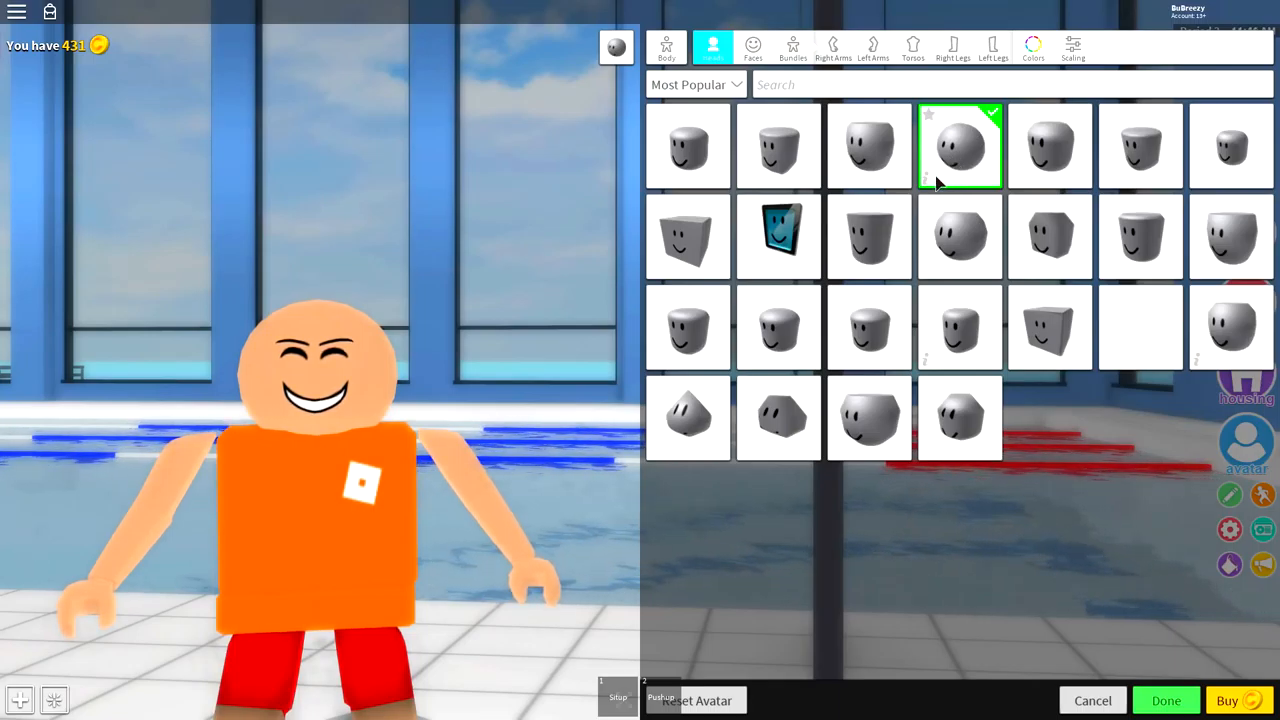
pyautogui.click(960, 146)
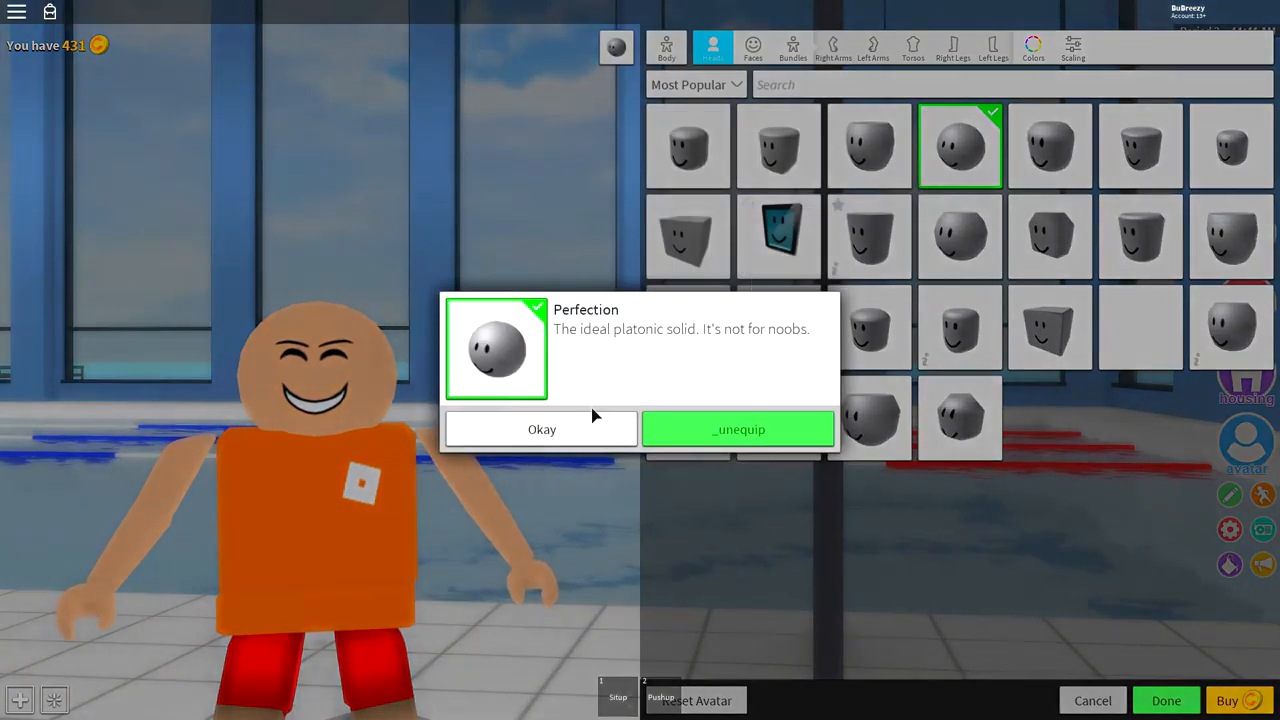
pyautogui.click(540, 428)
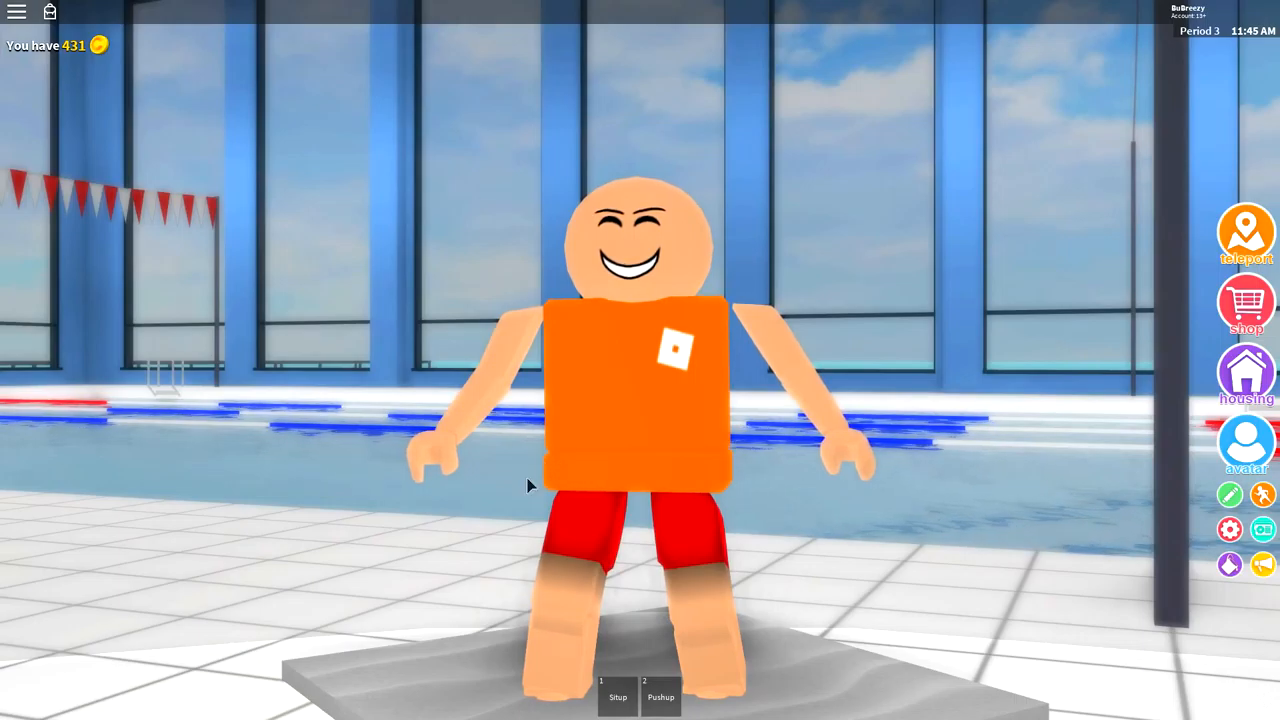
# Reopen the editor's Colors section and choose the pale tan skin swatch.
pyautogui.click(1246, 444)
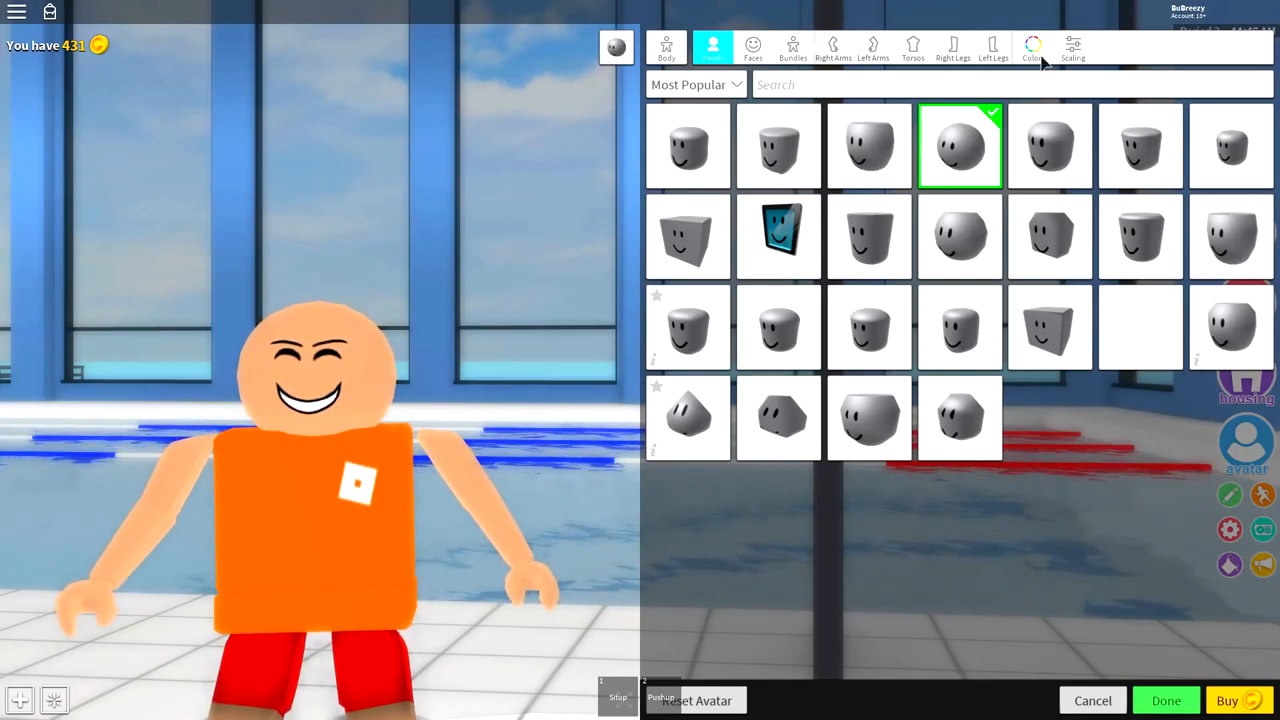
pyautogui.click(1032, 44)
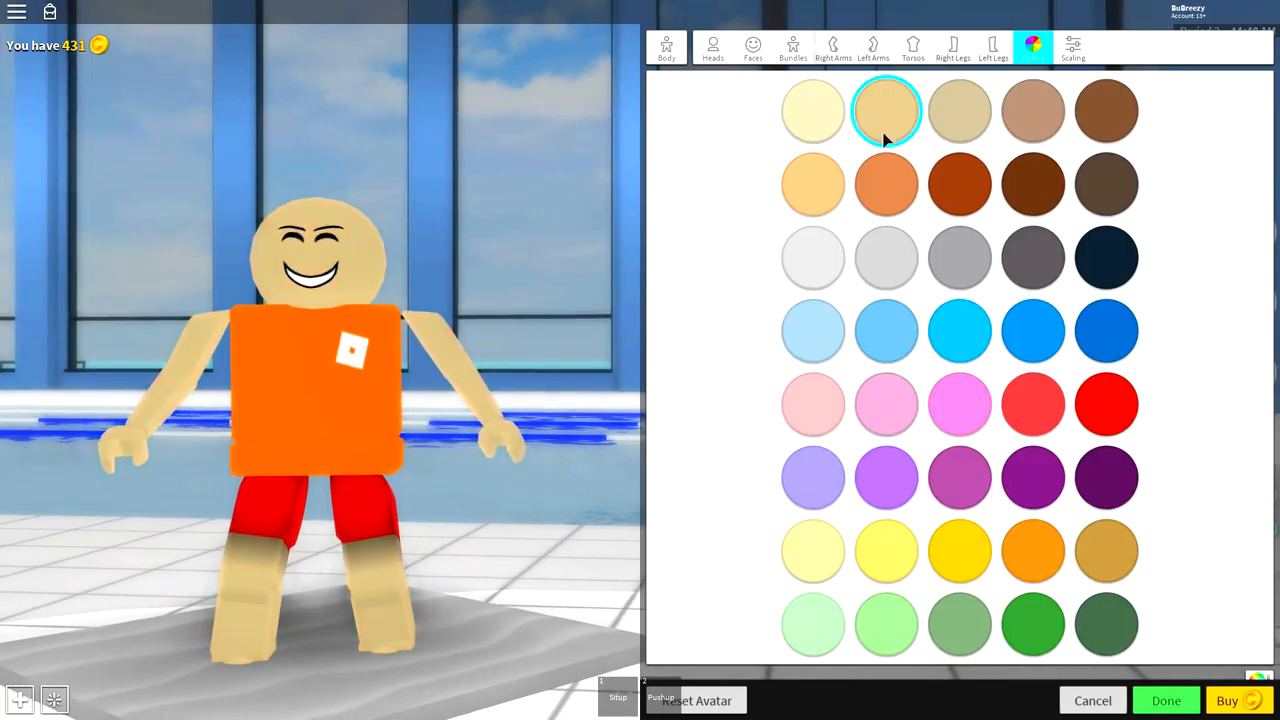
pyautogui.moveTo(1076, 112)
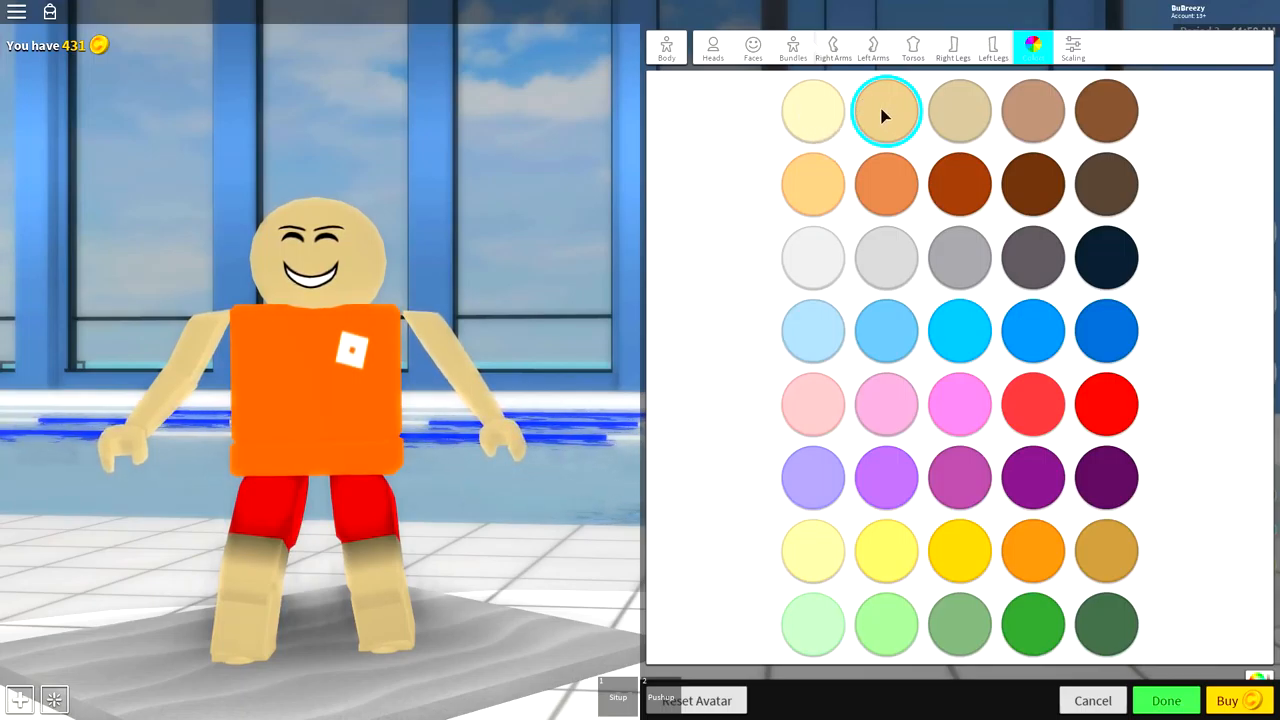
pyautogui.click(886, 112)
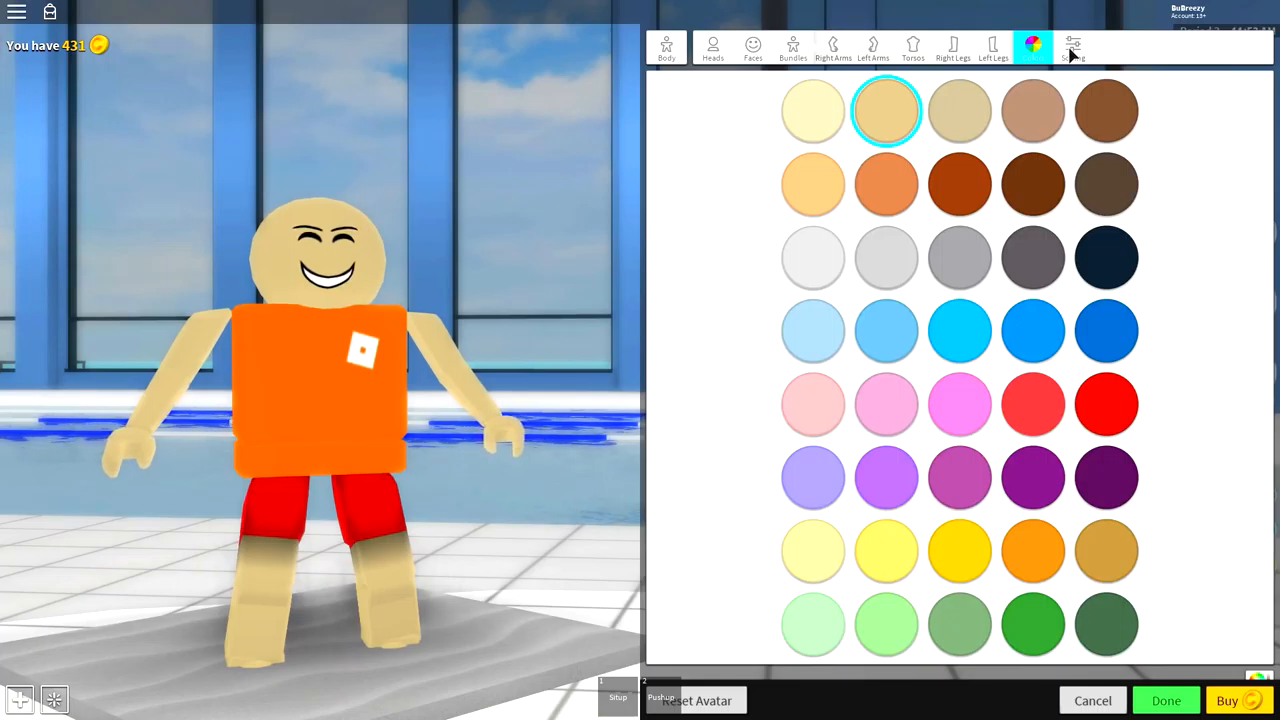
# In Scaling, set Height near maximum, Width to minimum and a slightly larger Head Scale.
pyautogui.click(1072, 46)
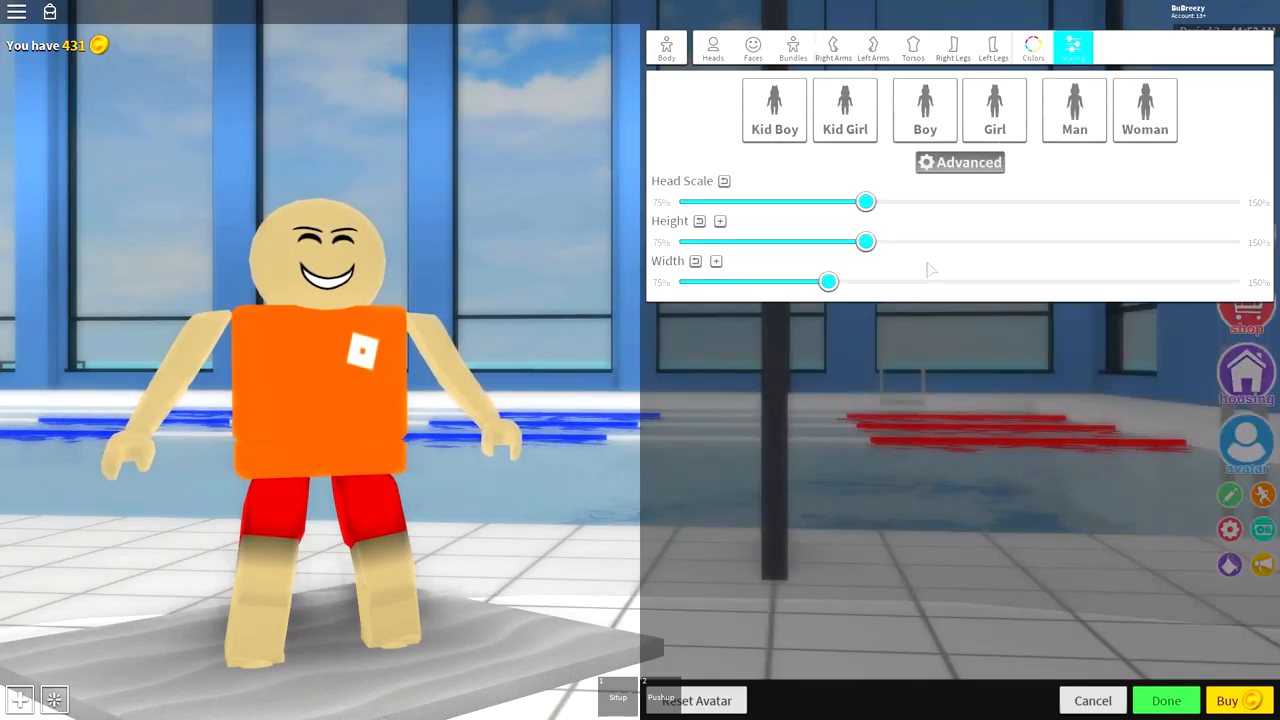
pyautogui.moveTo(866, 240); pyautogui.dragTo(1242, 240)
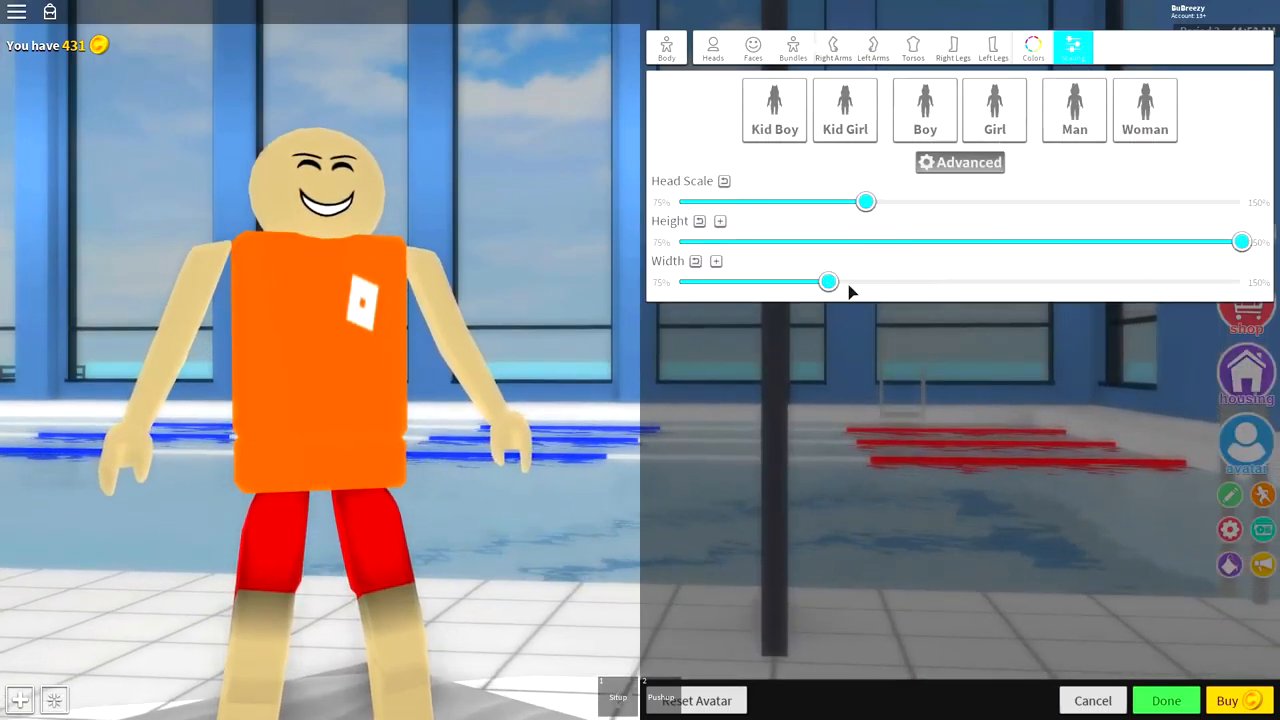
pyautogui.moveTo(828, 280); pyautogui.dragTo(678, 280)
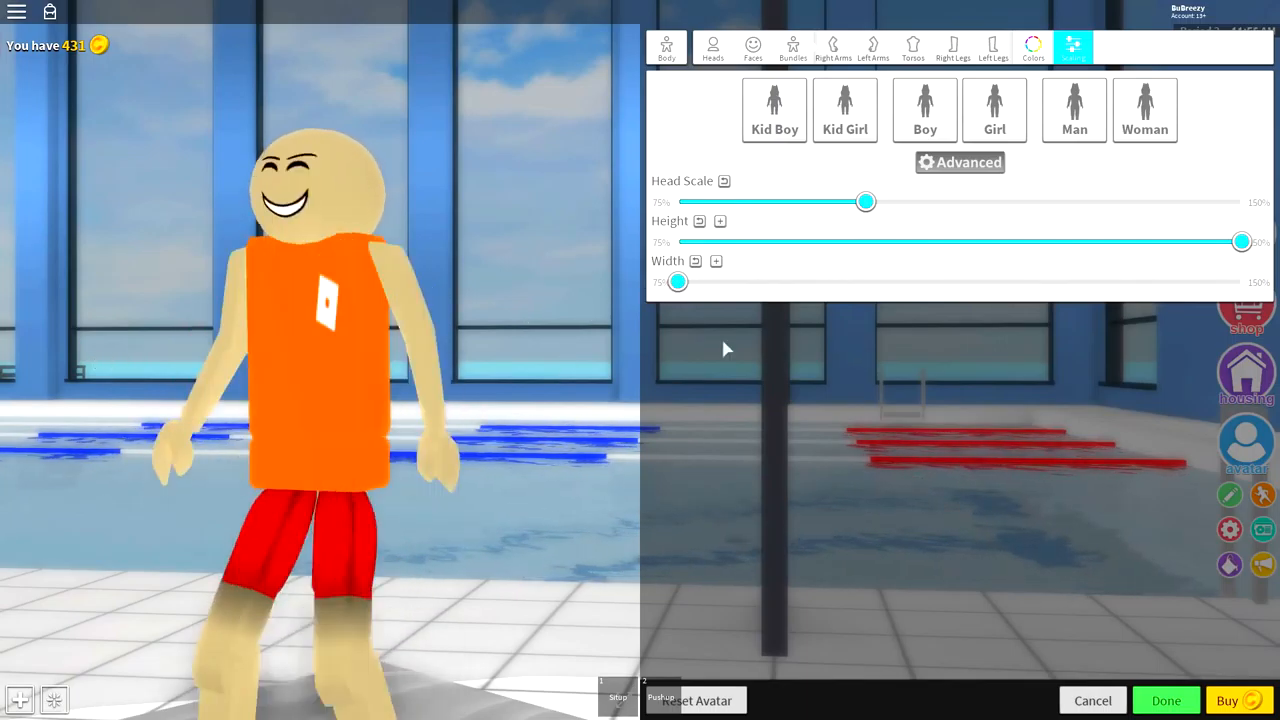
pyautogui.moveTo(1242, 240); pyautogui.dragTo(1240, 240)
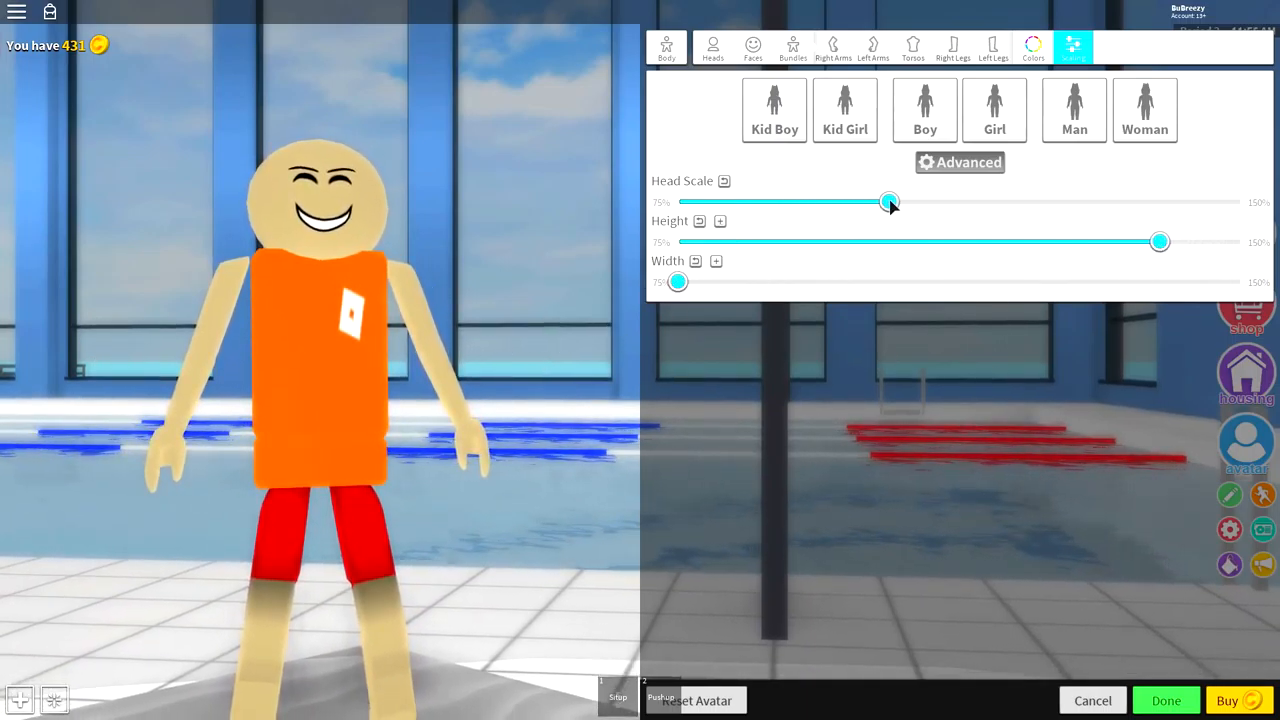
pyautogui.moveTo(890, 200); pyautogui.dragTo(912, 202)
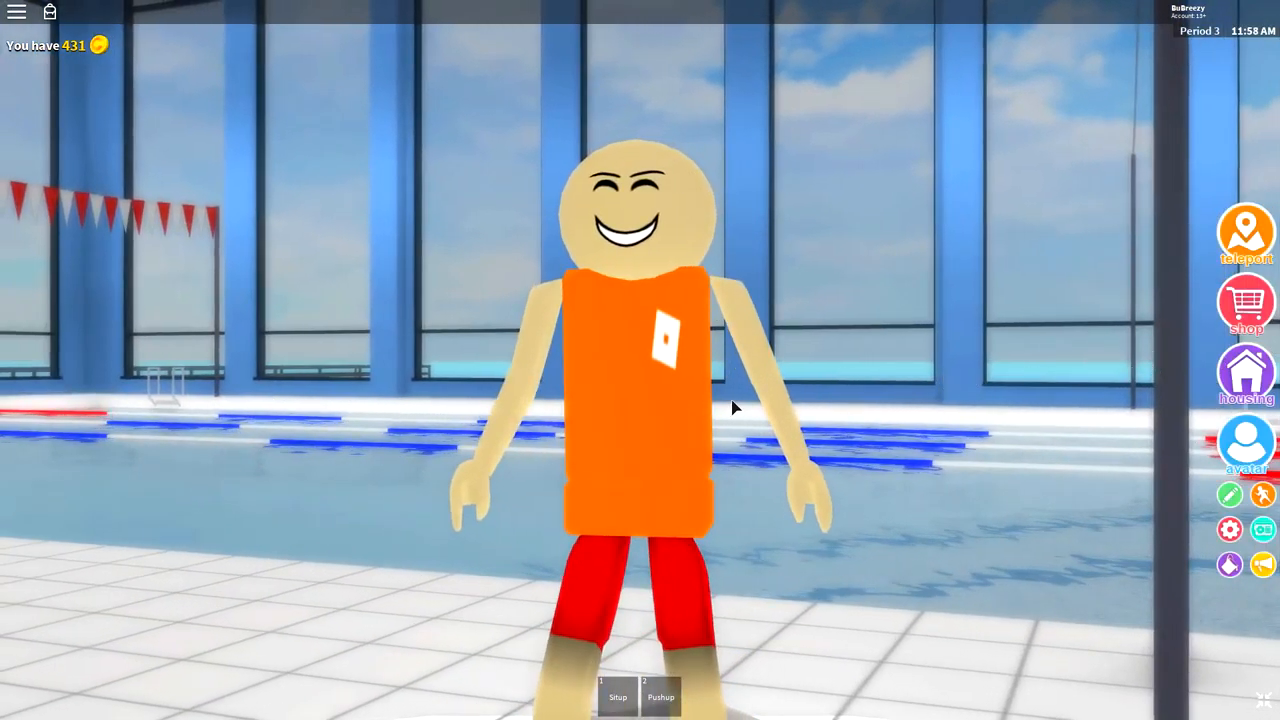
pyautogui.click(1244, 444)
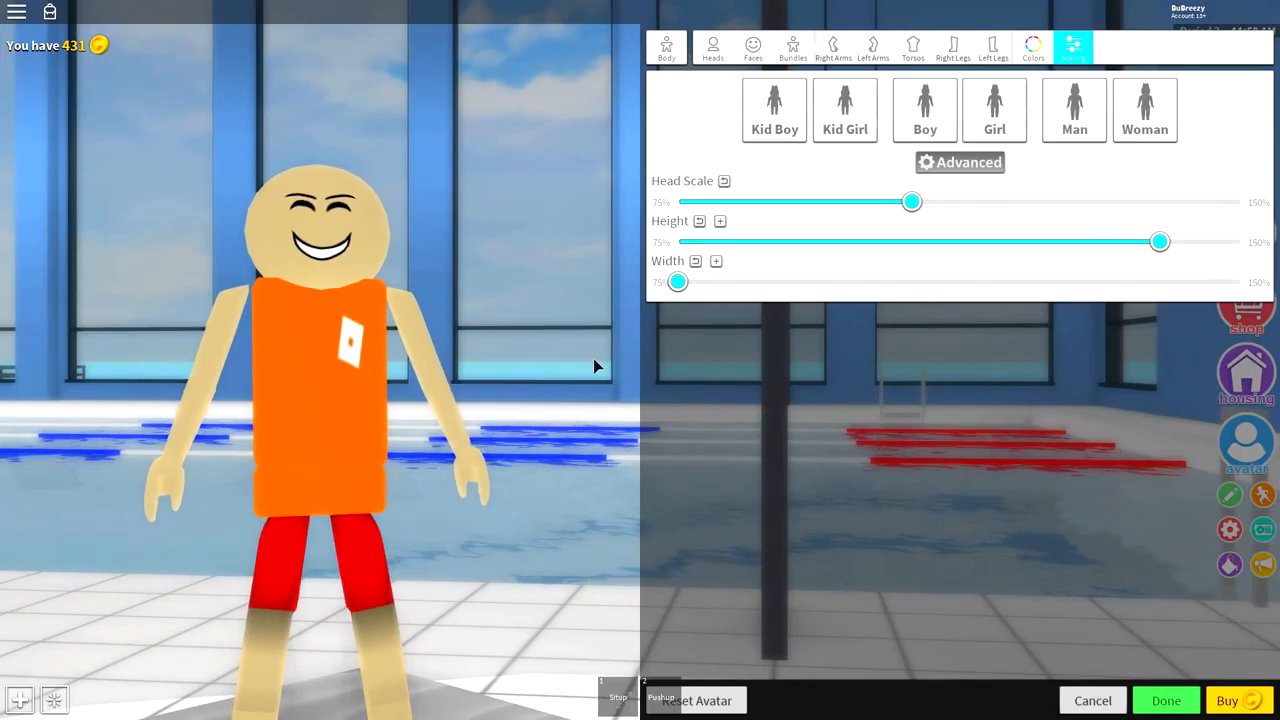
pyautogui.moveTo(504, 594)
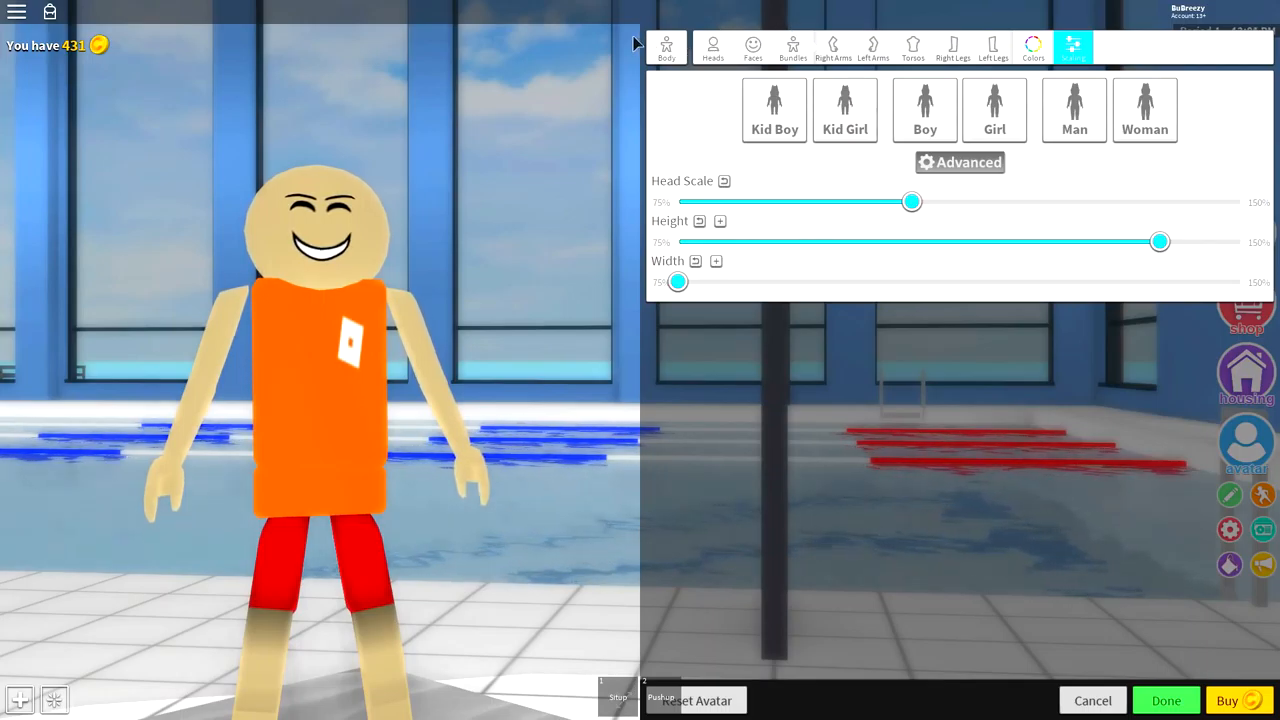
# Equip the Yellow Glowing Eyes face and dismiss its item popup.
pyautogui.click(752, 48)
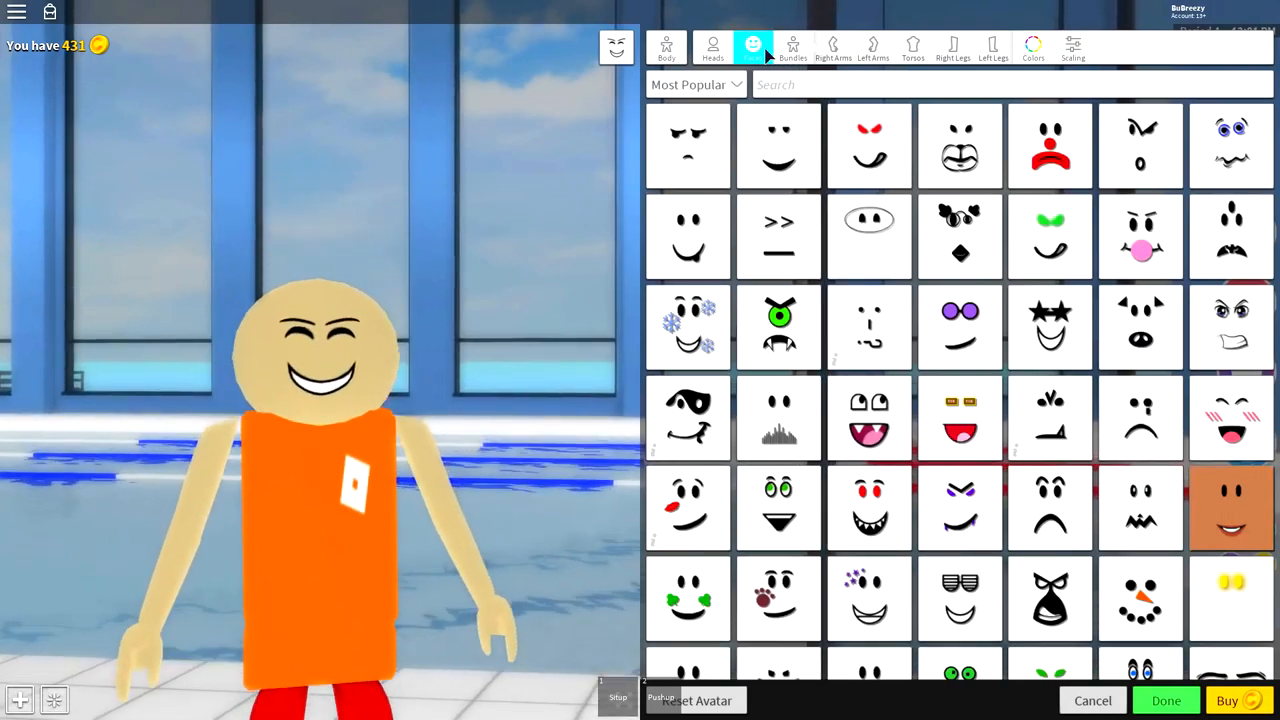
pyautogui.click(1232, 598)
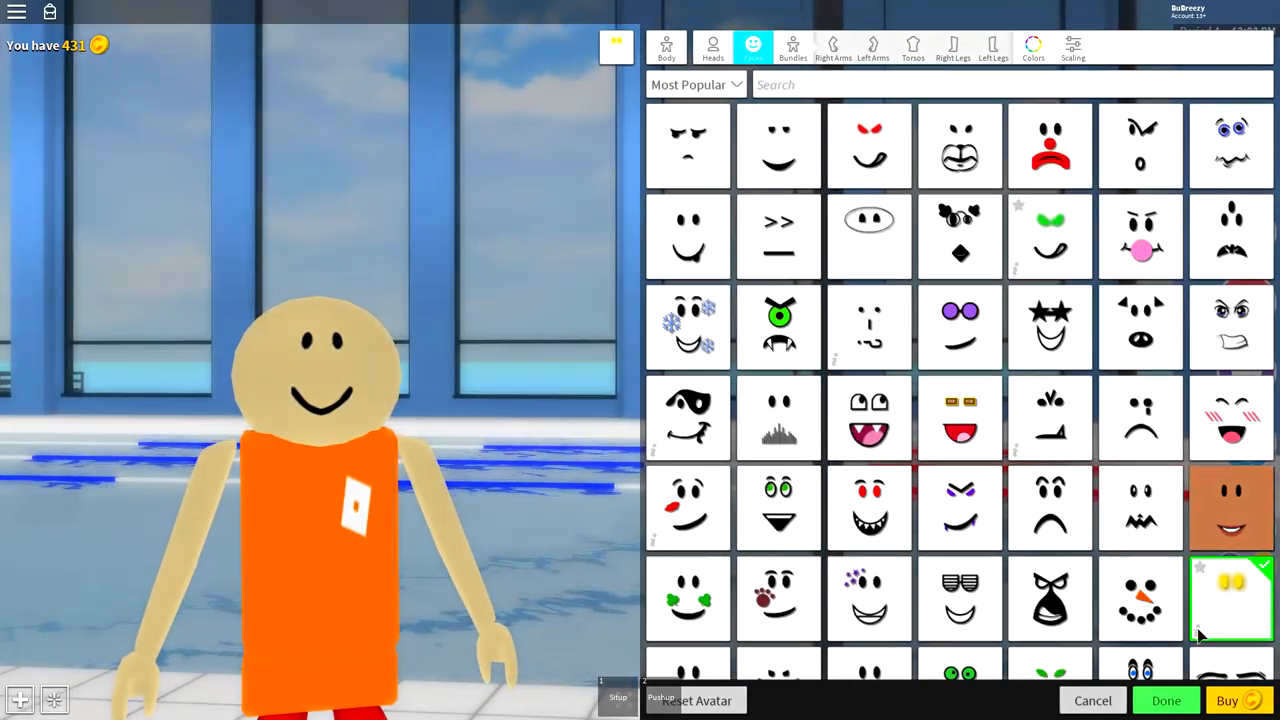
pyautogui.click(1232, 598)
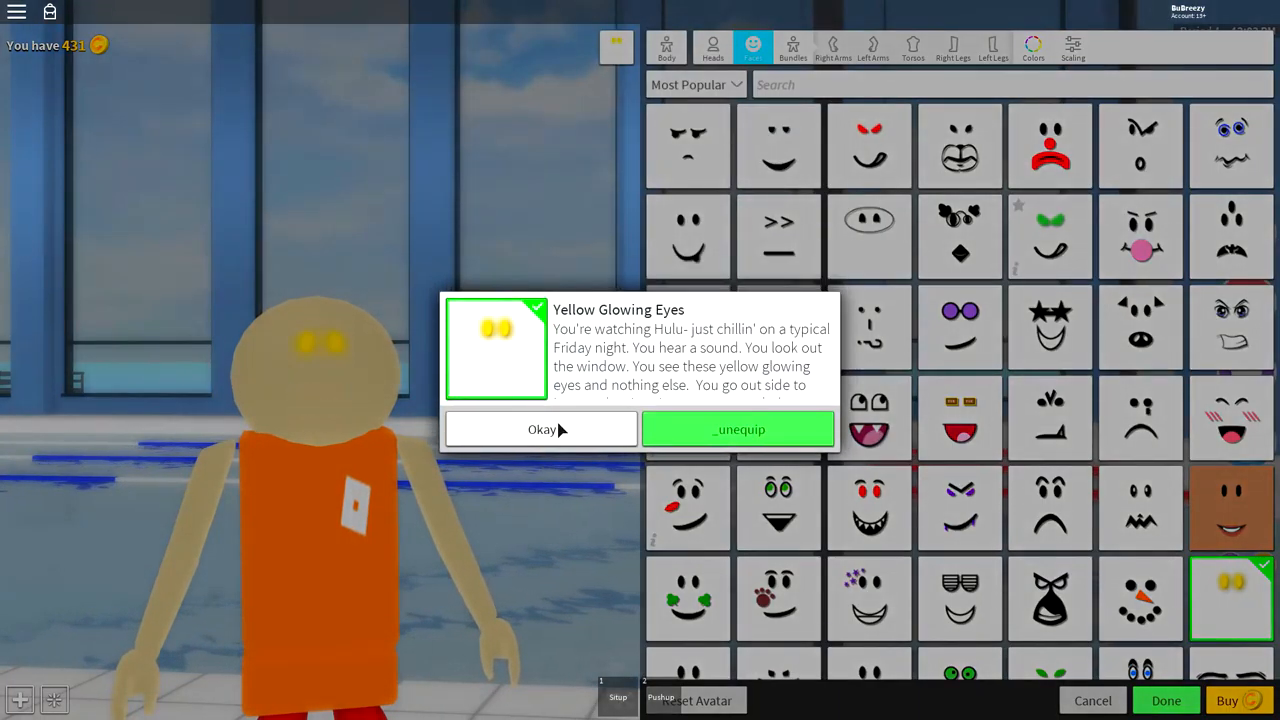
pyautogui.click(540, 428)
pyautogui.write('yellow')
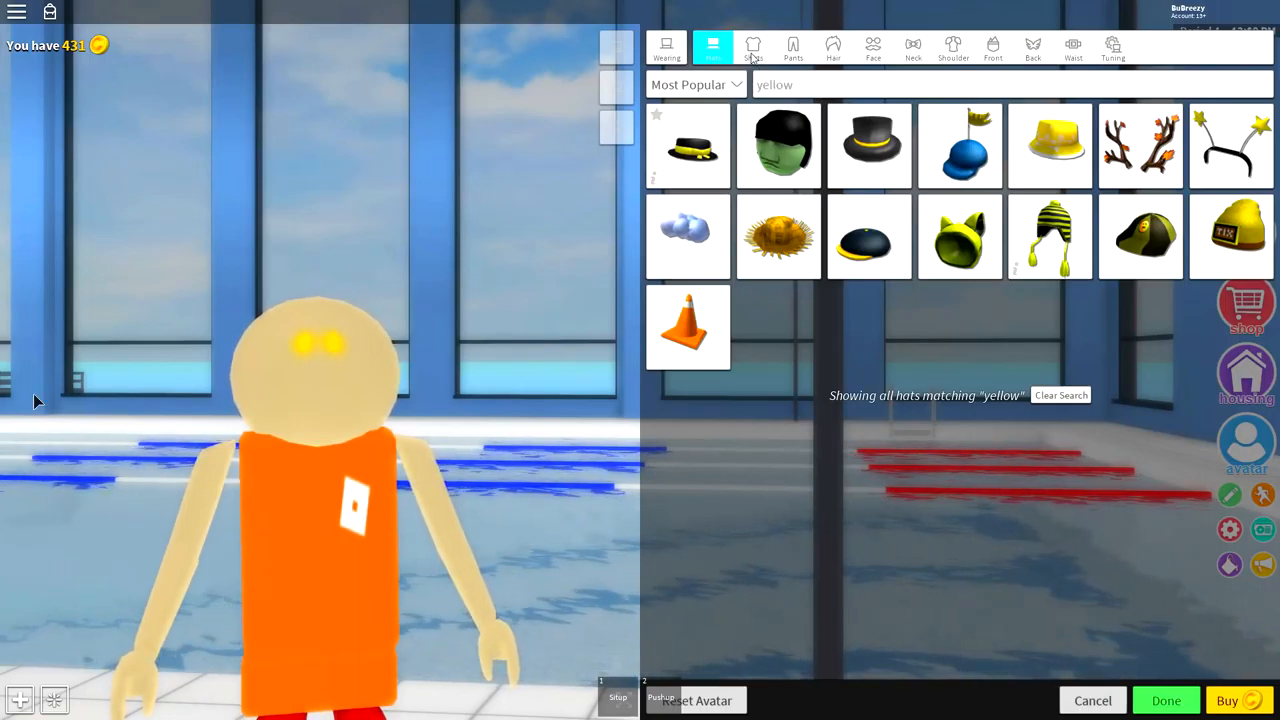
# Add a custom shirt with item ID 609557963, previewing the bright green shirt.
pyautogui.click(752, 48)
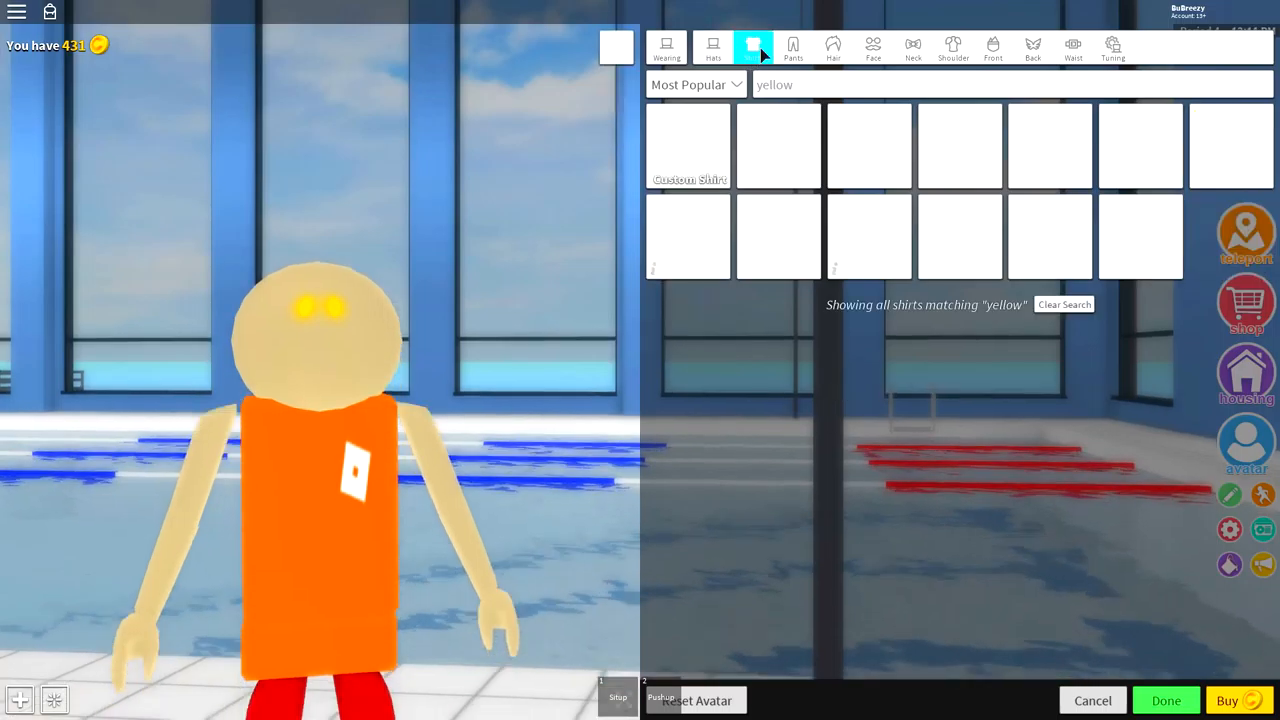
pyautogui.click(688, 144)
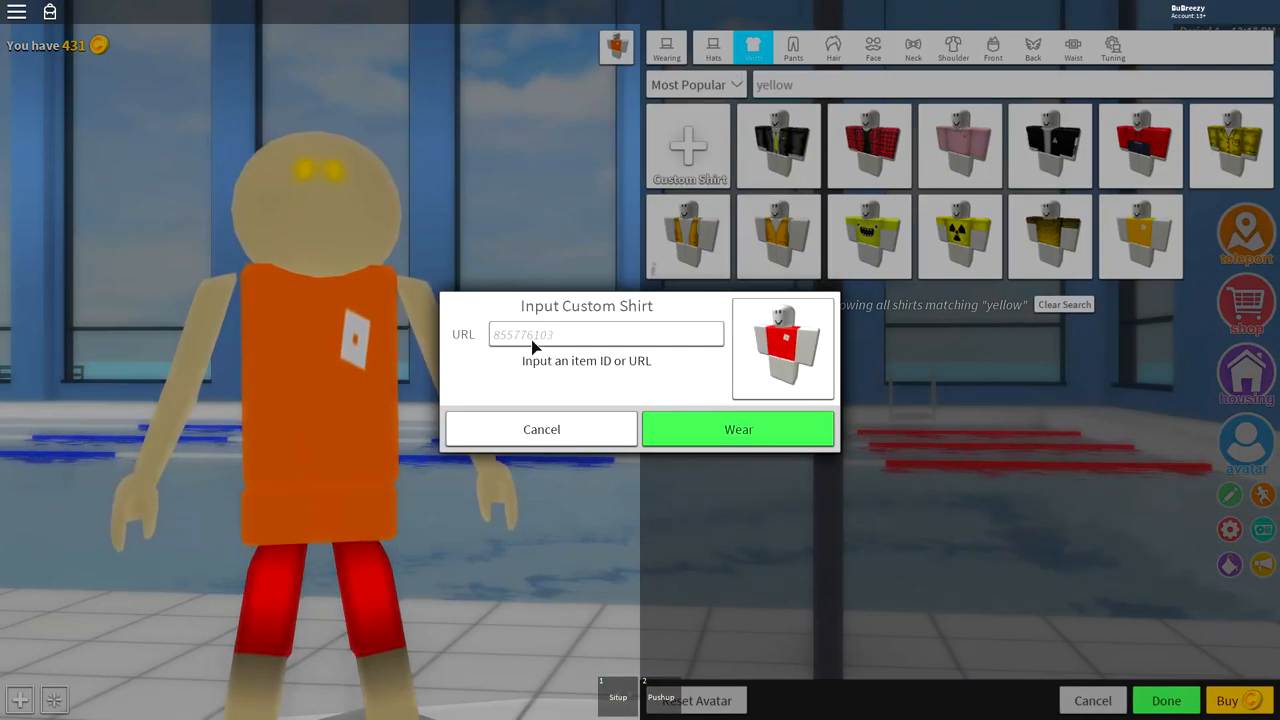
pyautogui.click(608, 334)
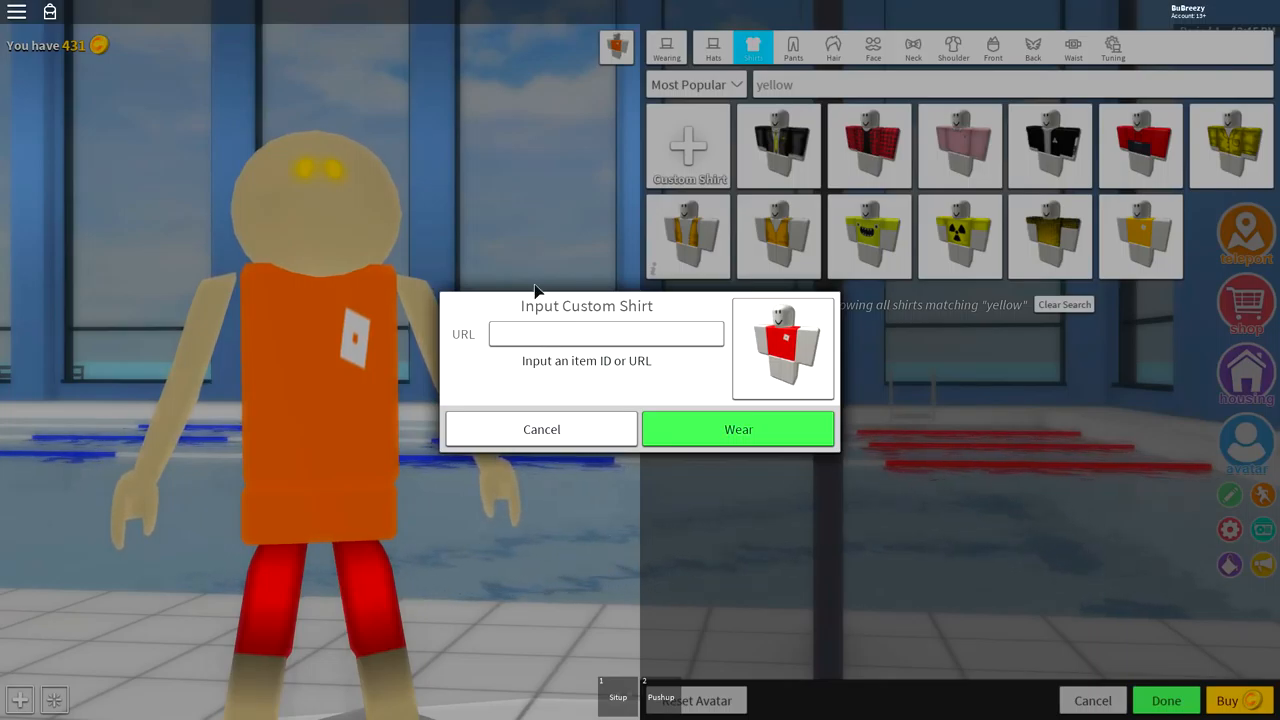
pyautogui.write('609557963')
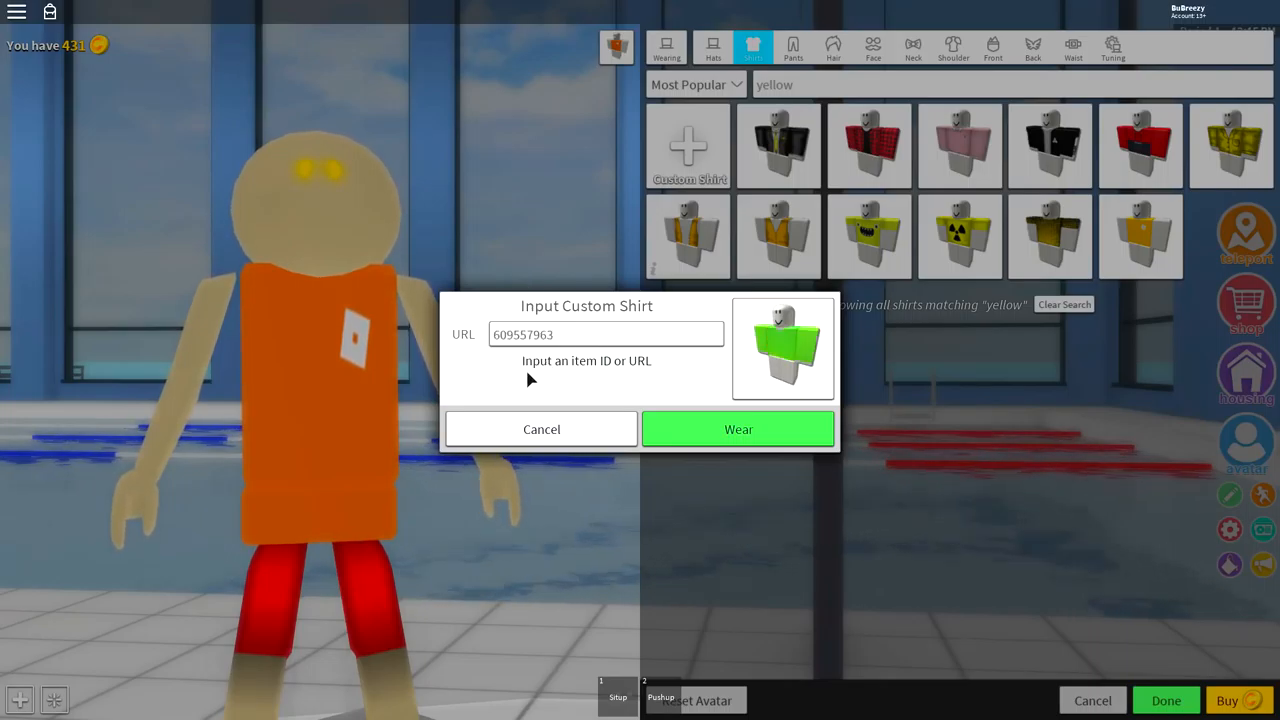
pyautogui.moveTo(492, 344)
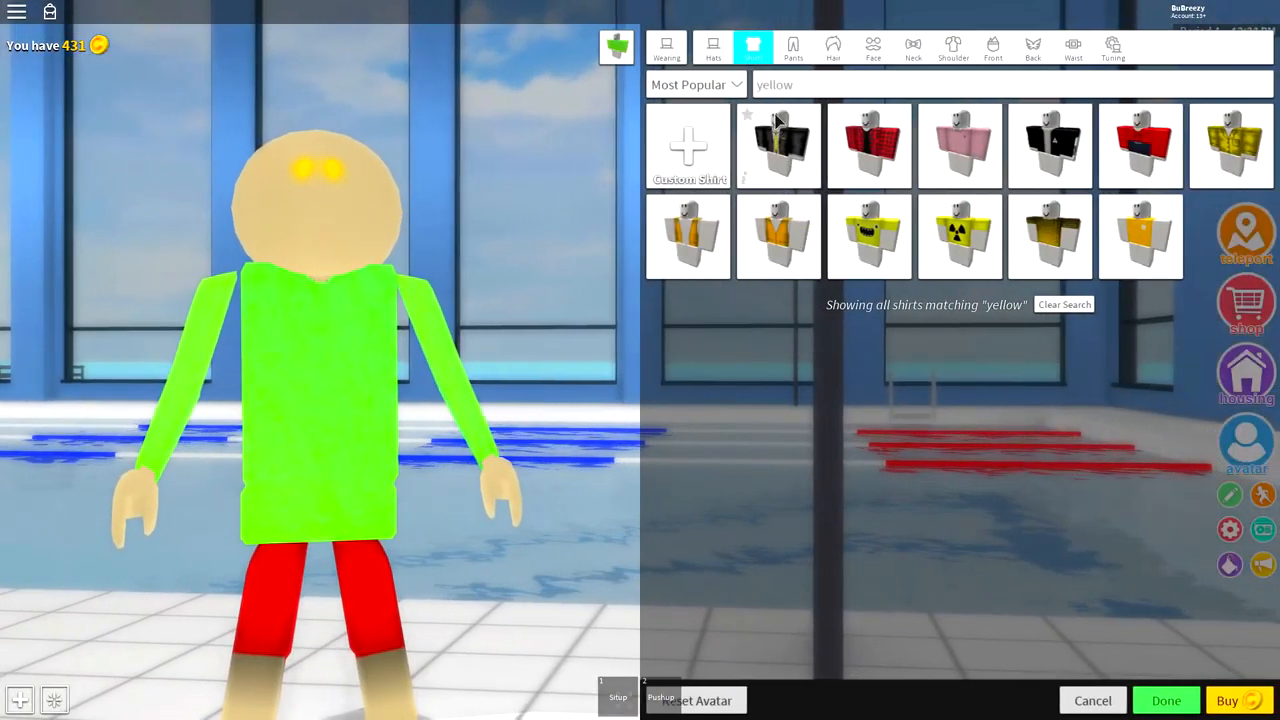
# Search pants for 'blue' and equip the Blue Sapphire Abstract Pants.
pyautogui.click(792, 48)
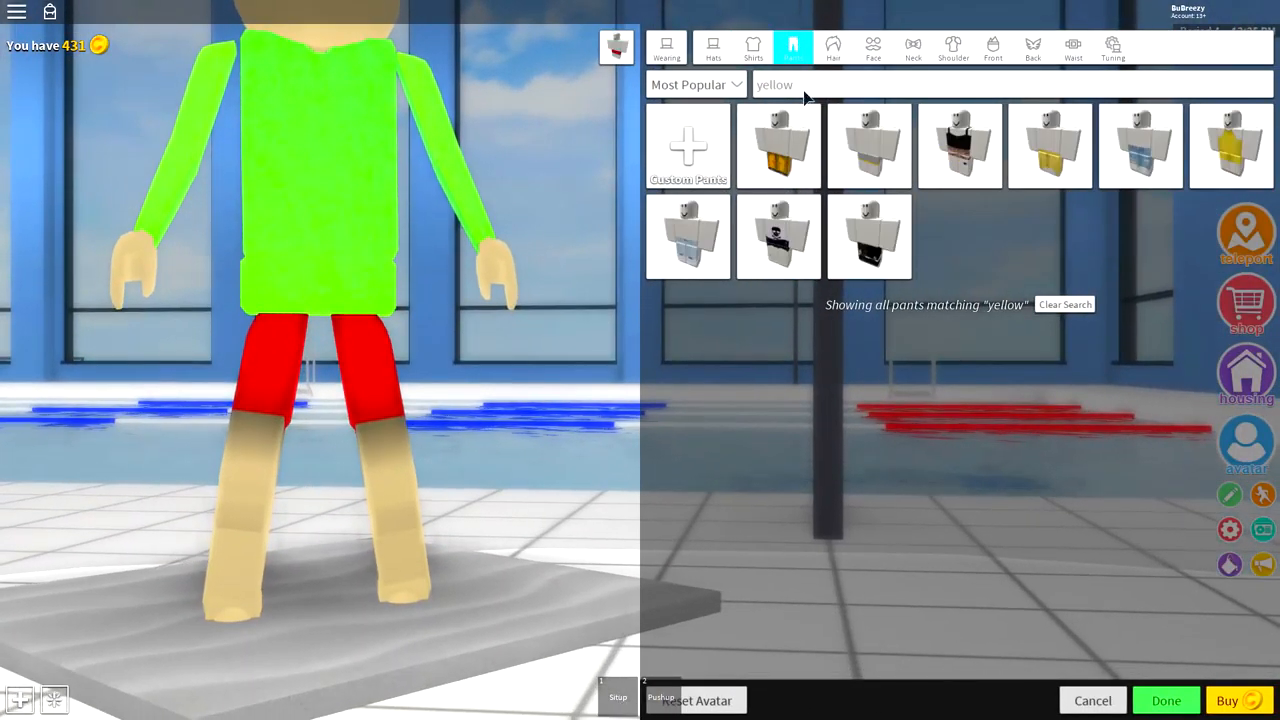
pyautogui.click(1064, 304)
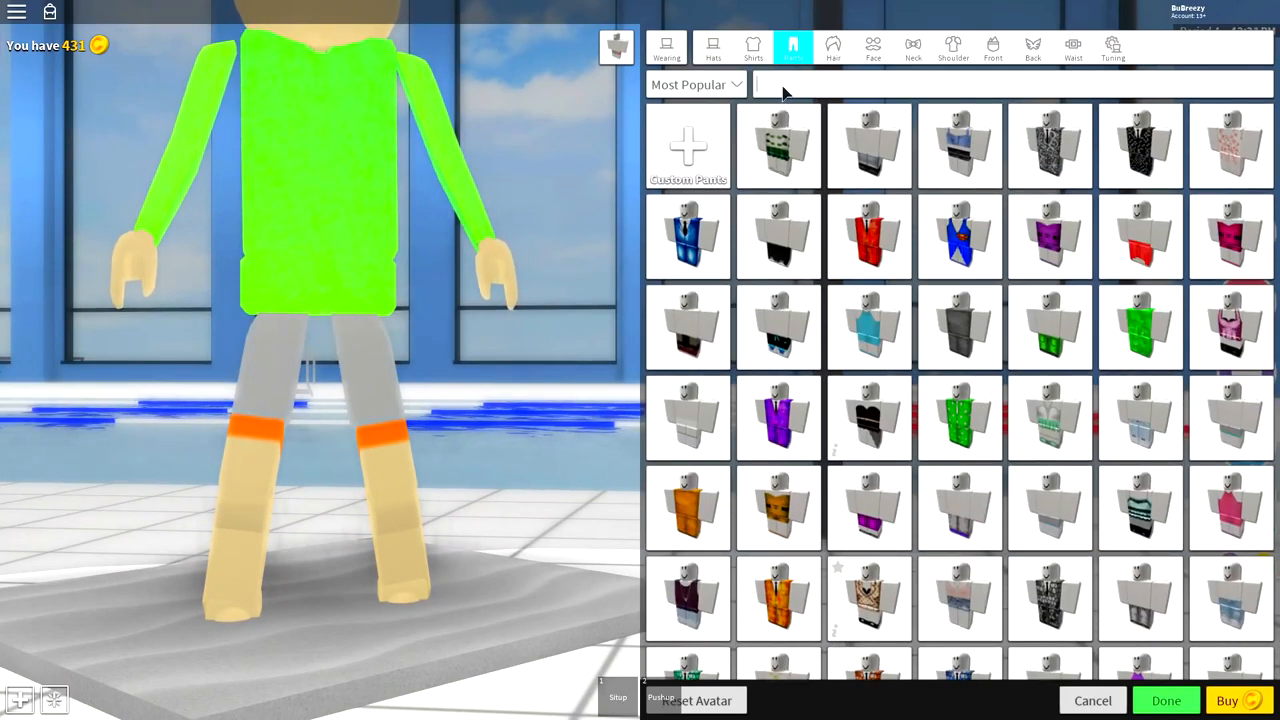
pyautogui.write('blue sap')
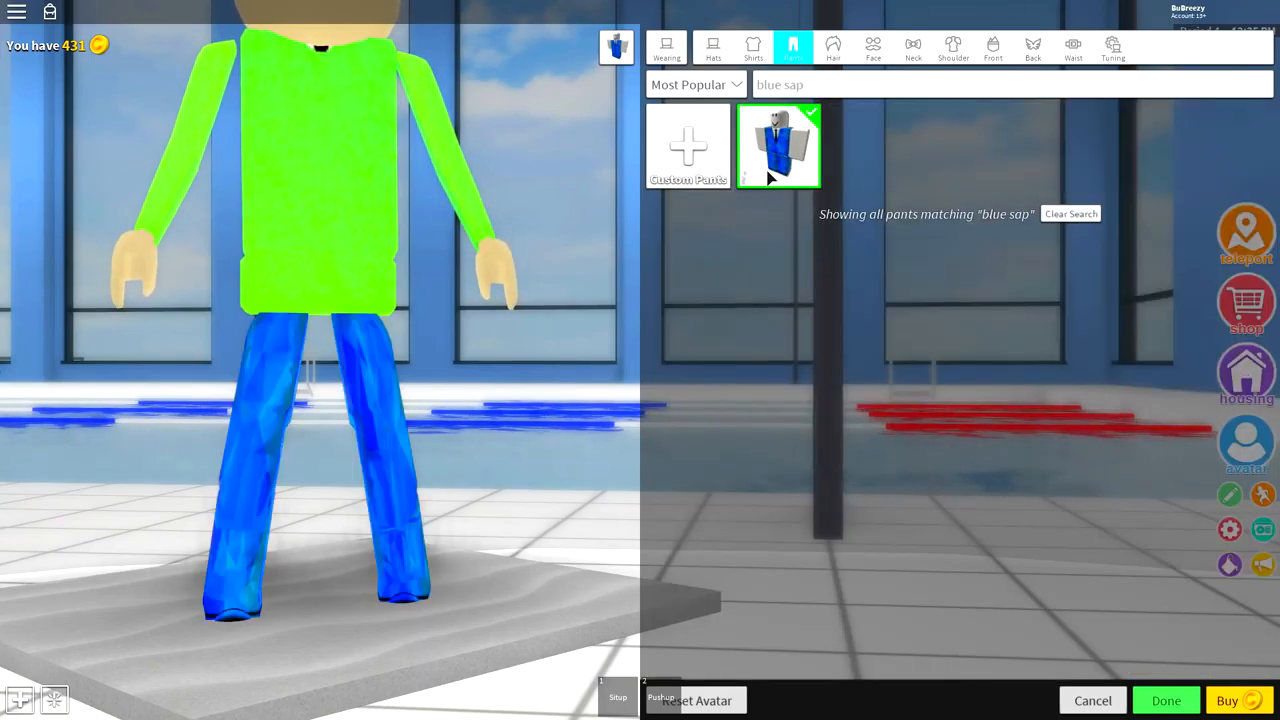
pyautogui.click(780, 144)
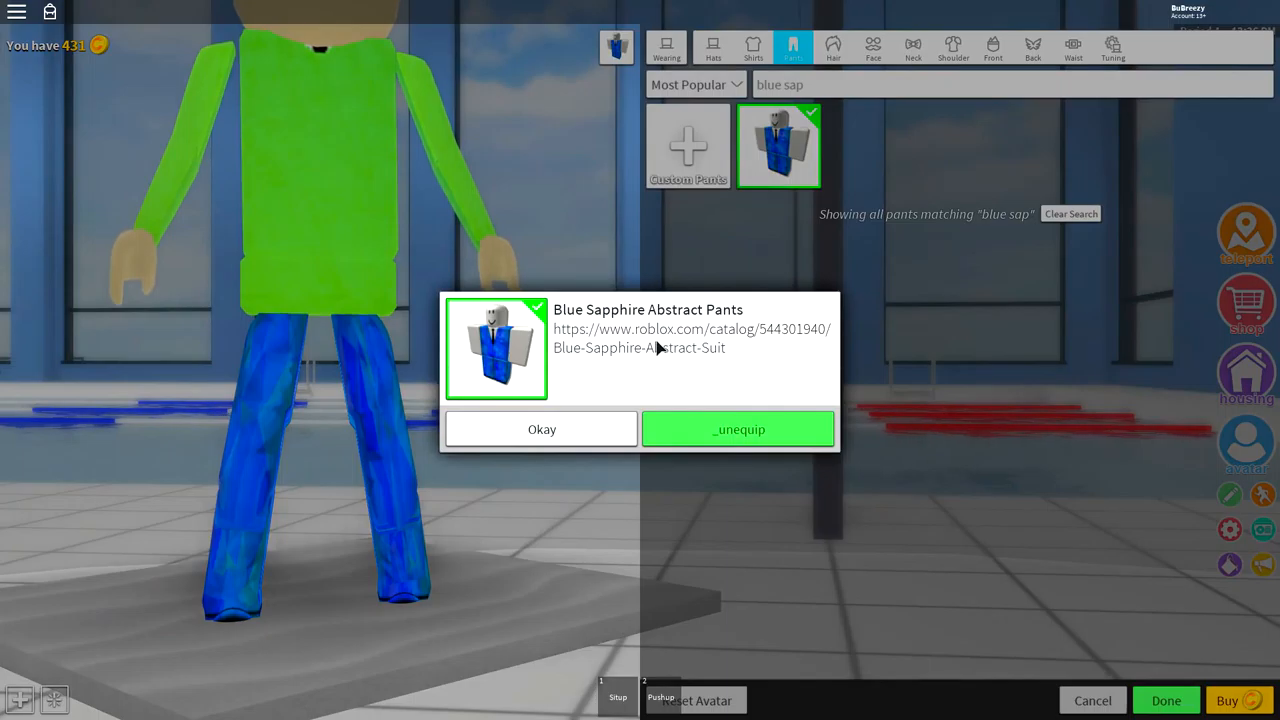
pyautogui.click(540, 428)
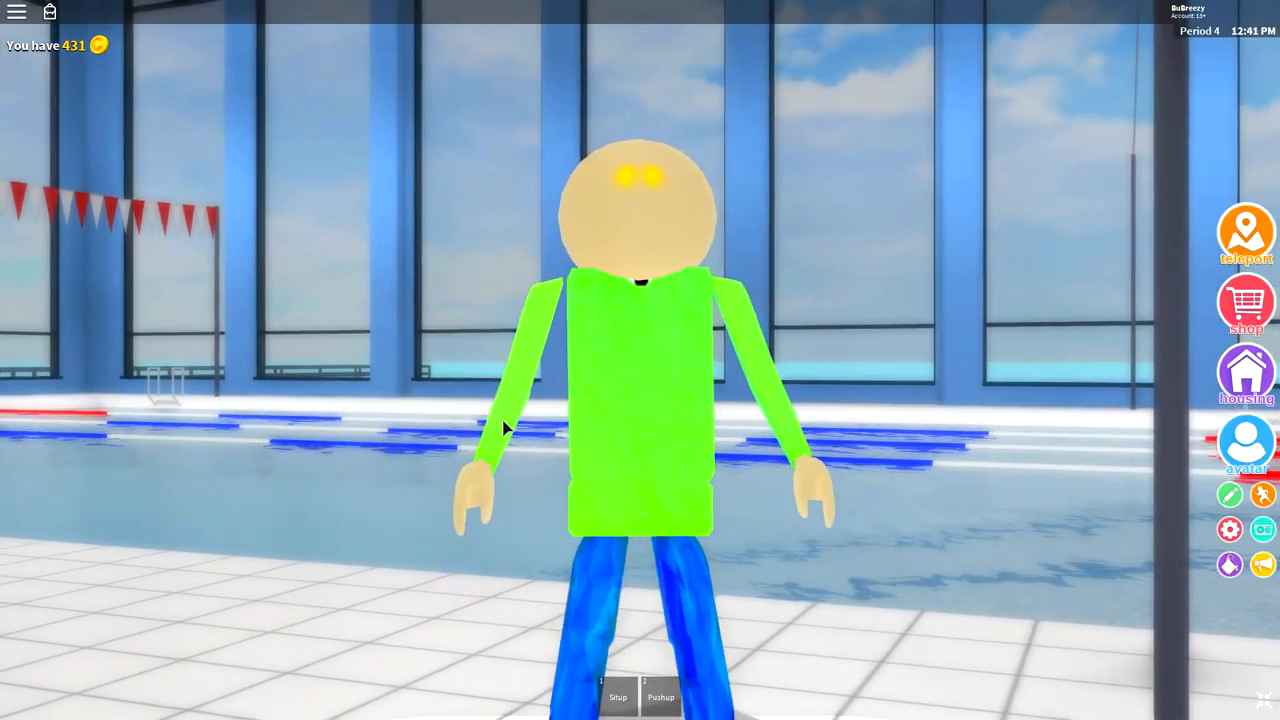
# Reopen the avatar editor from the right-side Avatar button, landing on Hats.
pyautogui.click(1244, 444)
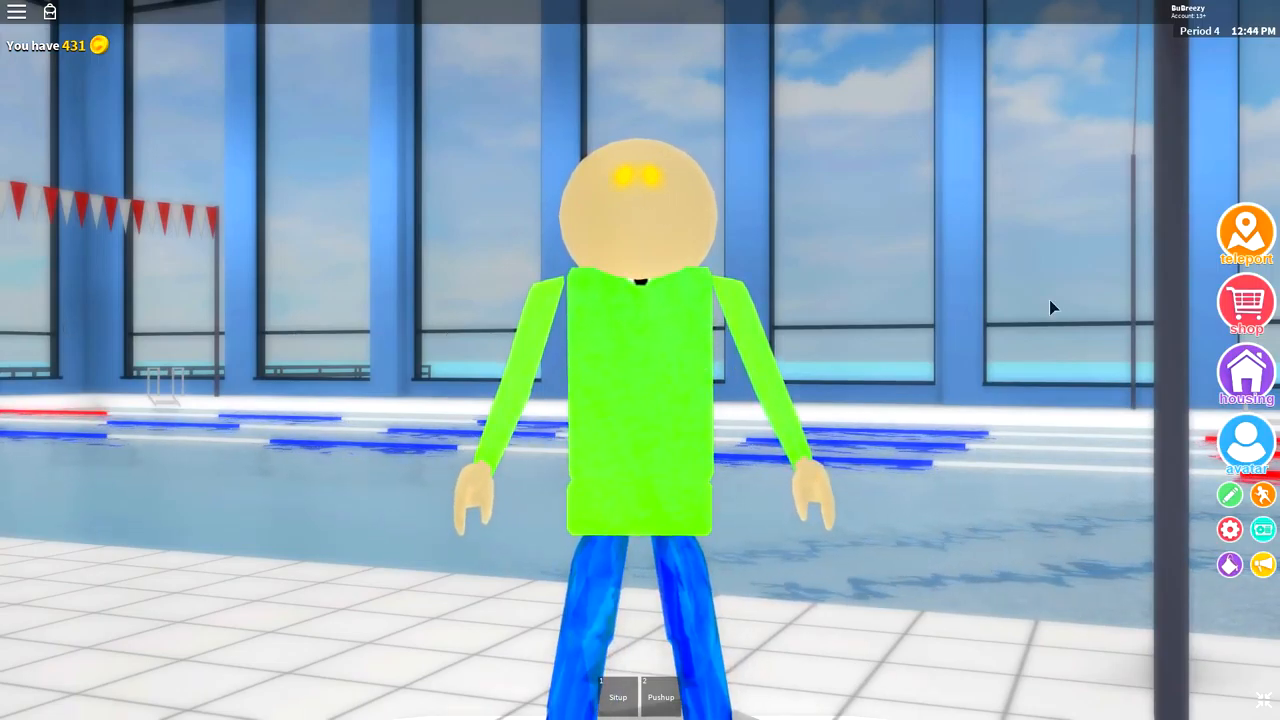
pyautogui.click(1244, 442)
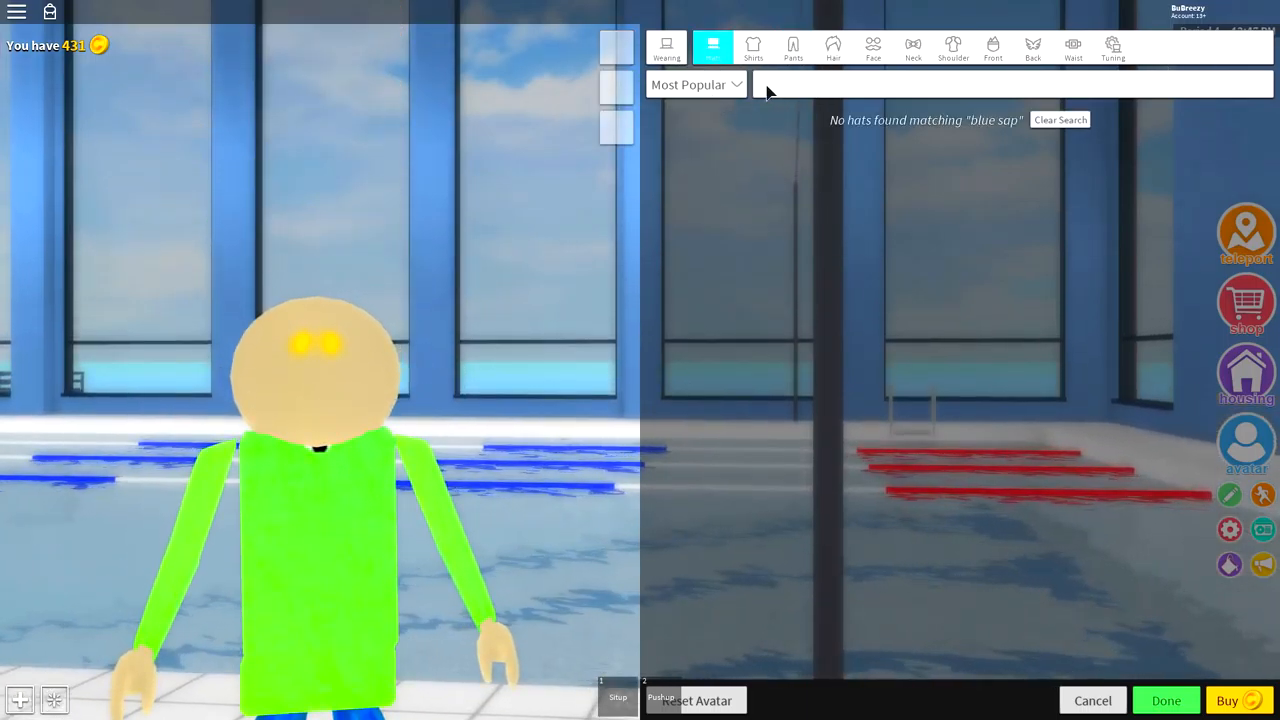
# Search hats for 'blaz', equip the red Blazin' Bowler and bring up its Tuning adjustments.
pyautogui.click(1060, 120)
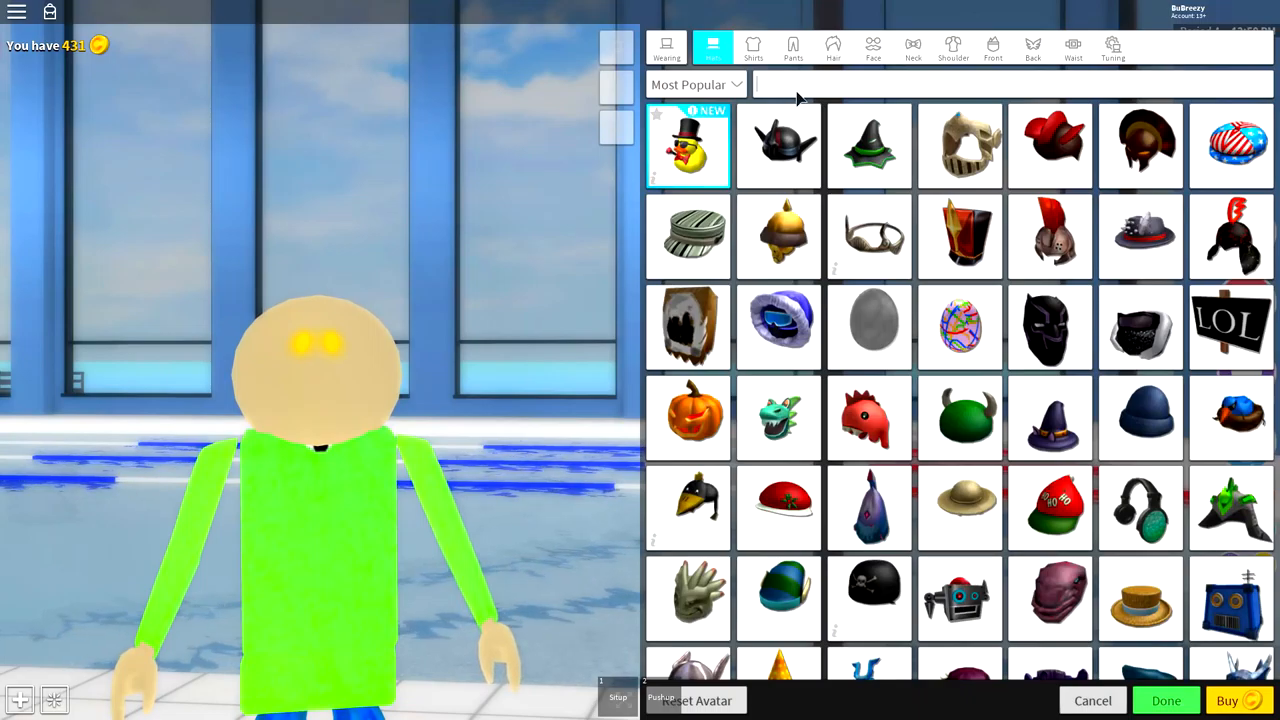
pyautogui.write('blaz')
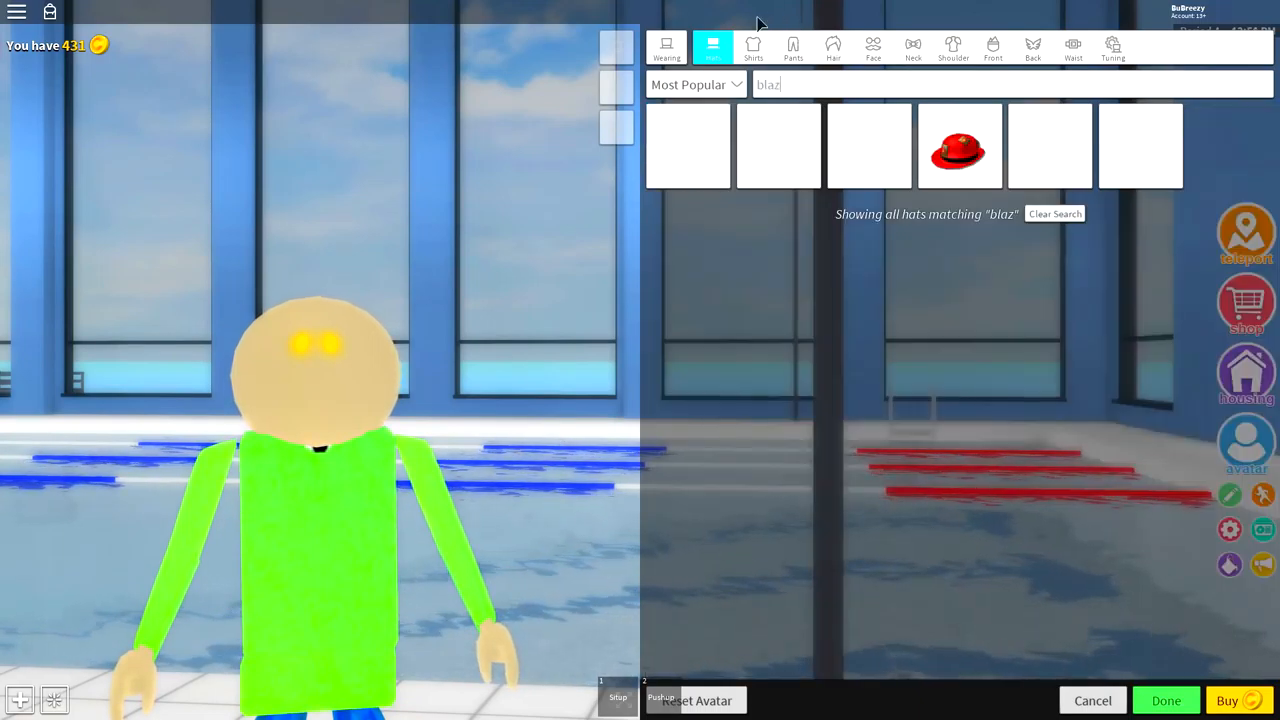
pyautogui.click(960, 146)
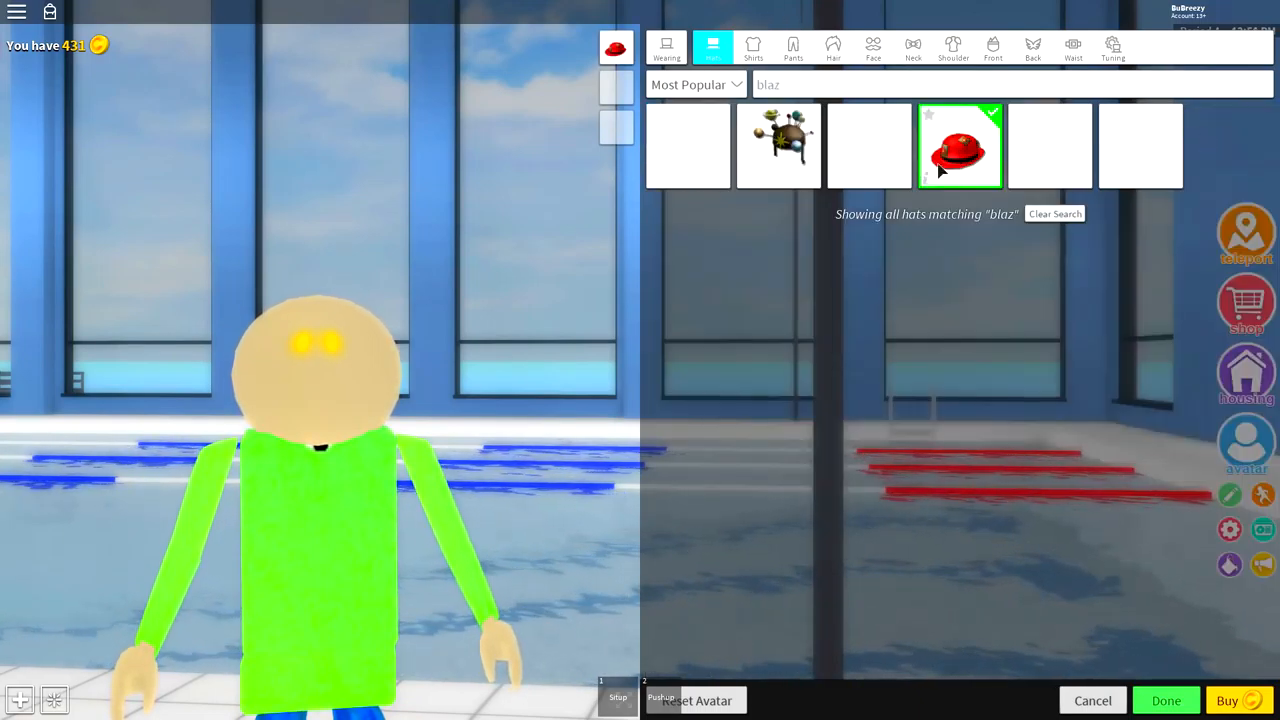
pyautogui.click(960, 146)
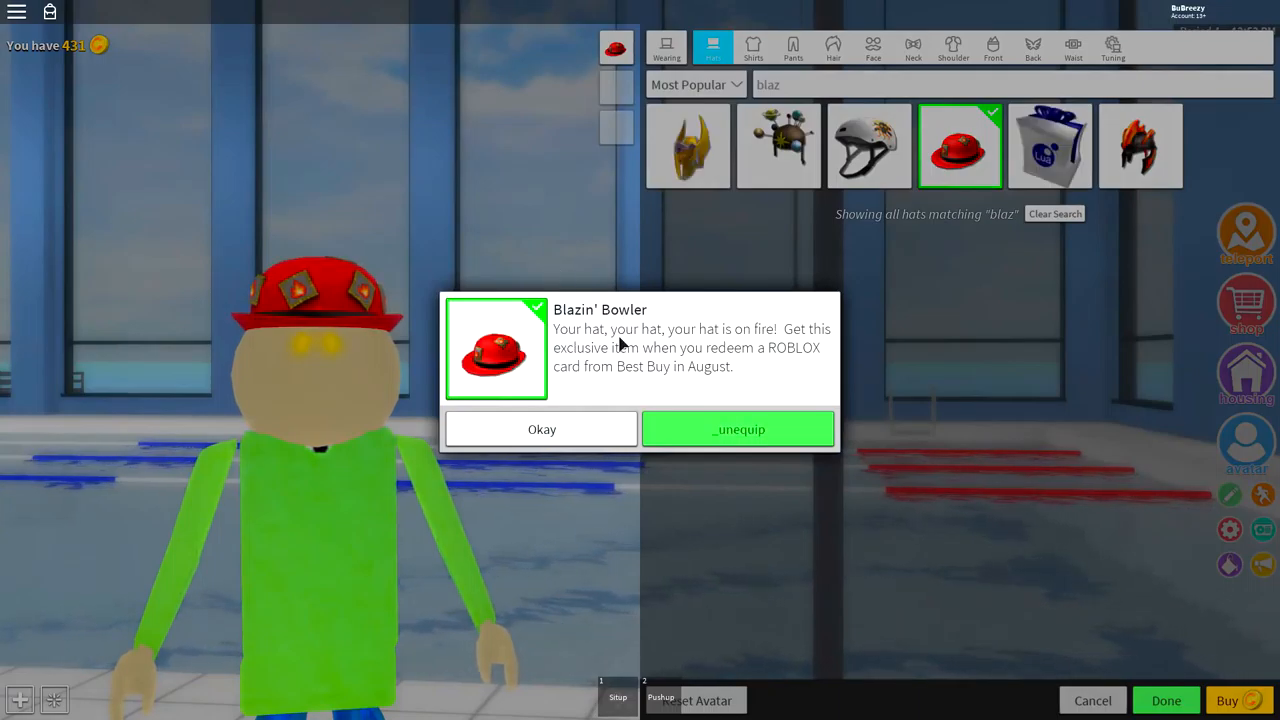
pyautogui.click(540, 428)
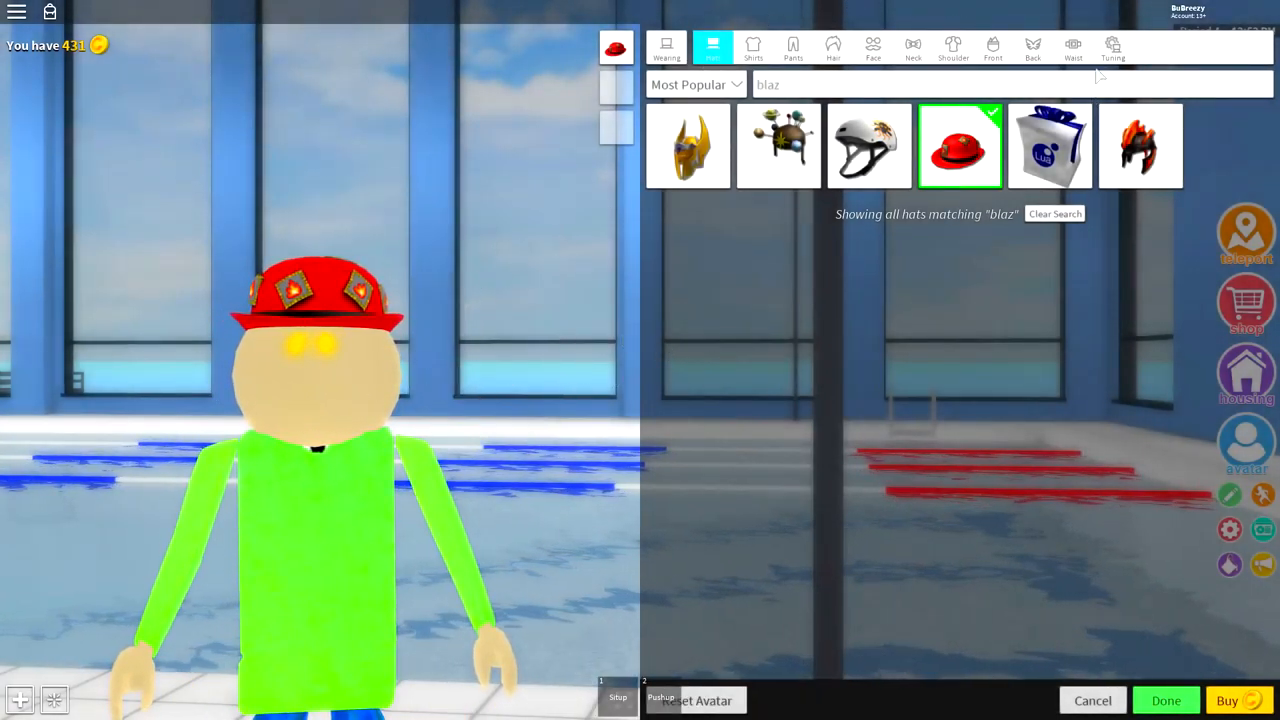
pyautogui.click(1112, 48)
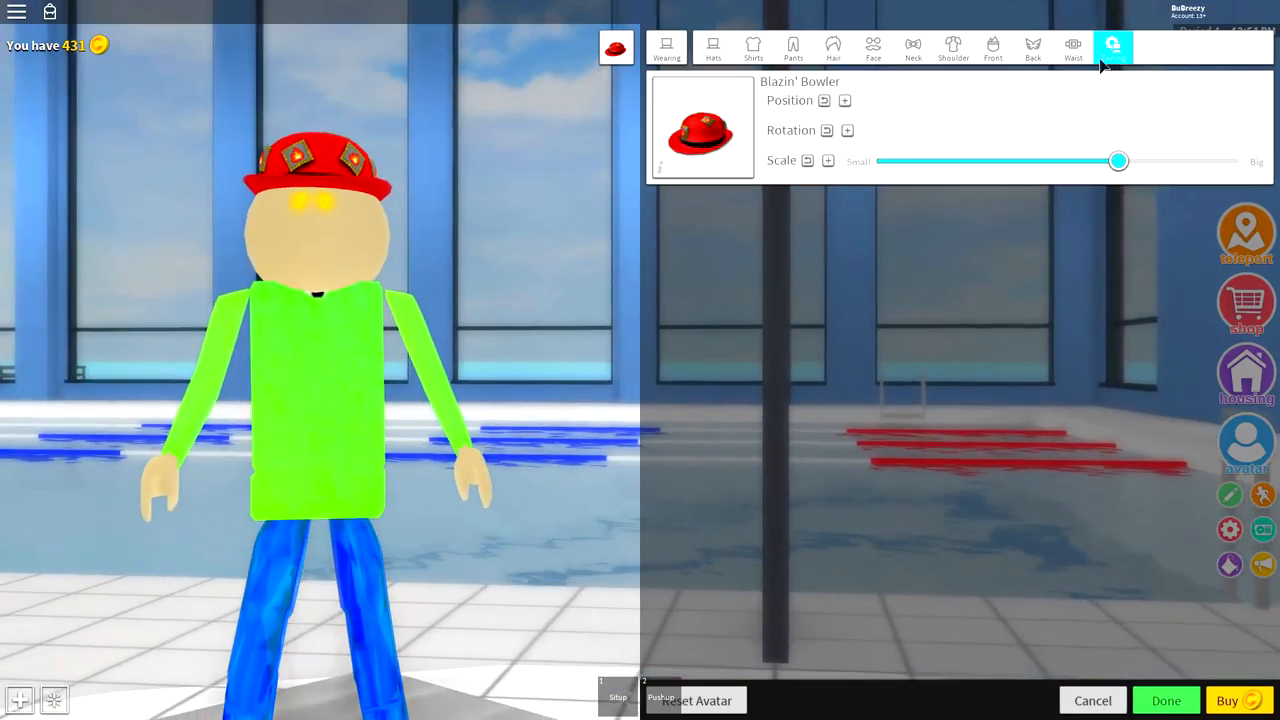
# Shrink the Blazin' Bowler and push it into the head so it reads as thin red lips.
pyautogui.moveTo(1118, 160); pyautogui.dragTo(938, 160)
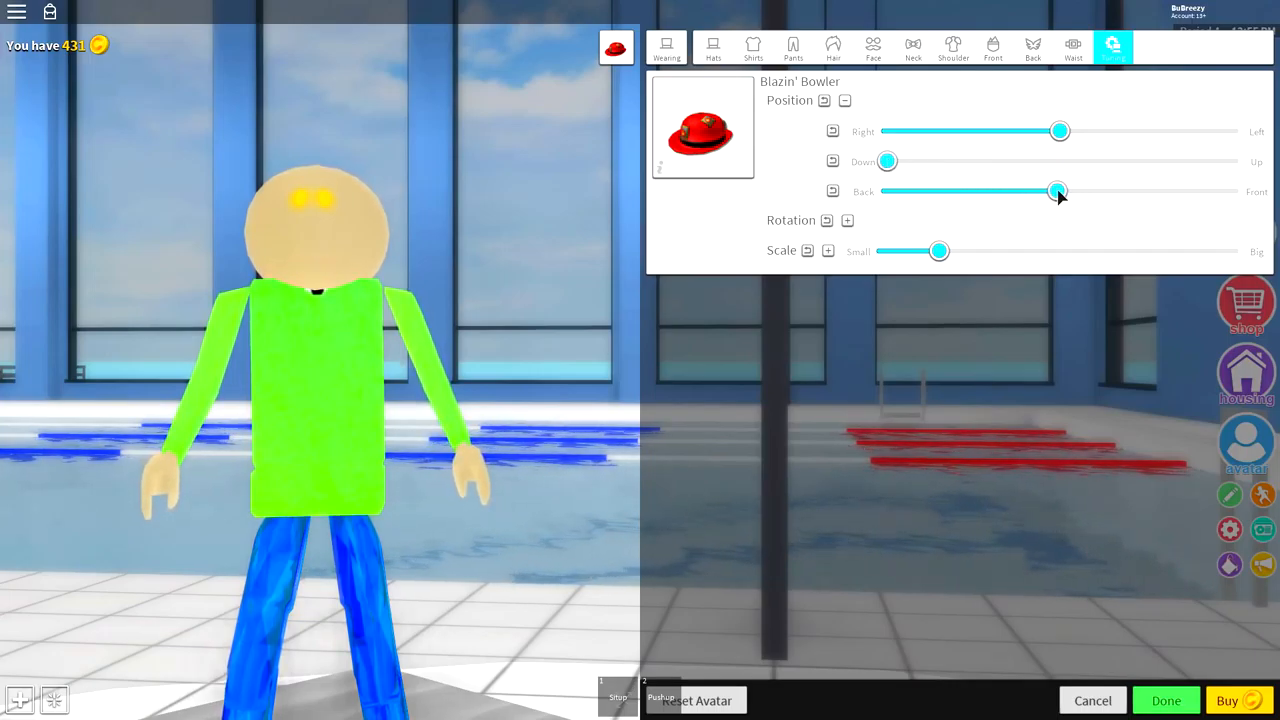
pyautogui.moveTo(1056, 192); pyautogui.dragTo(1068, 192)
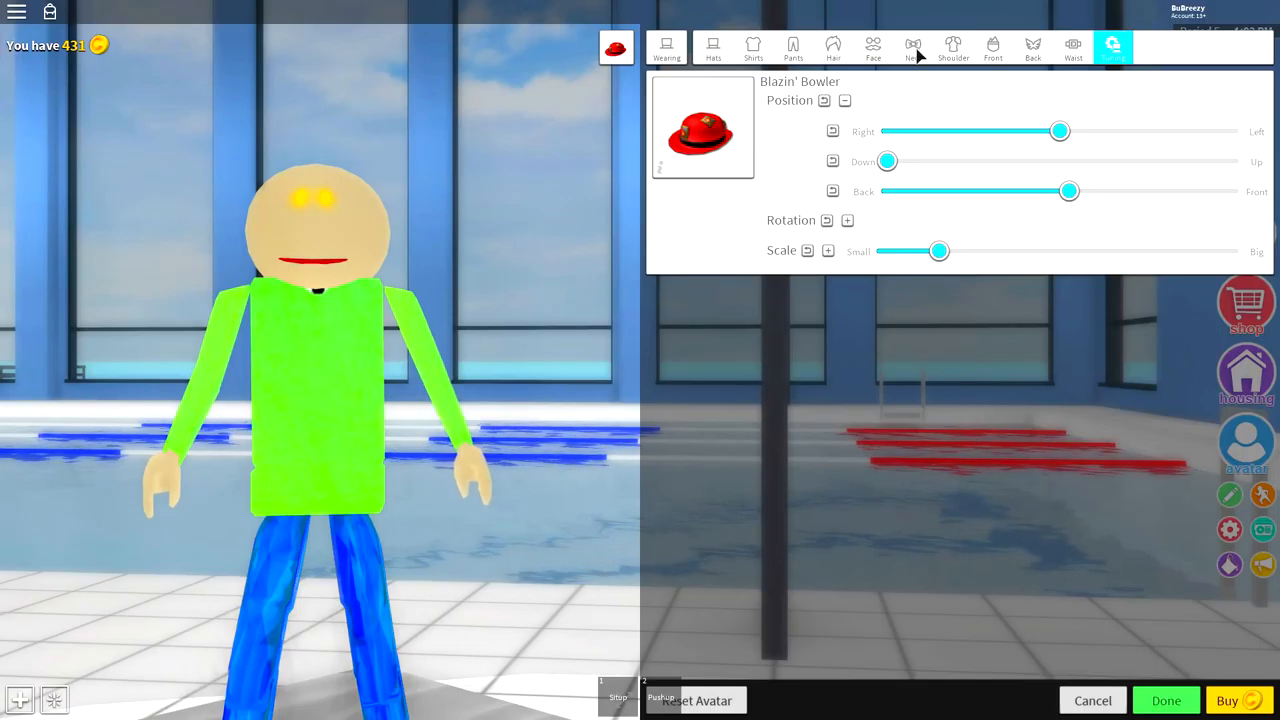
# Search face accessories for 'funny' and equip the Funny Disguise glasses, eyebrows and nose.
pyautogui.click(872, 48)
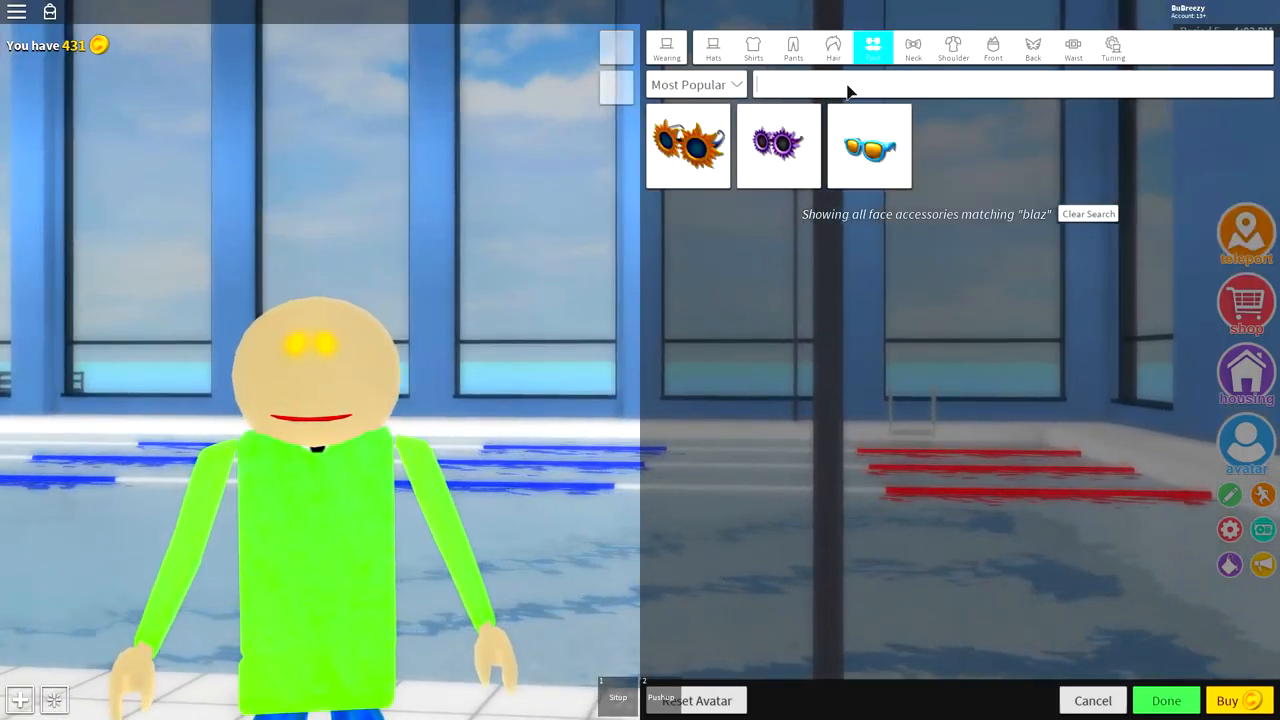
pyautogui.write('funny')
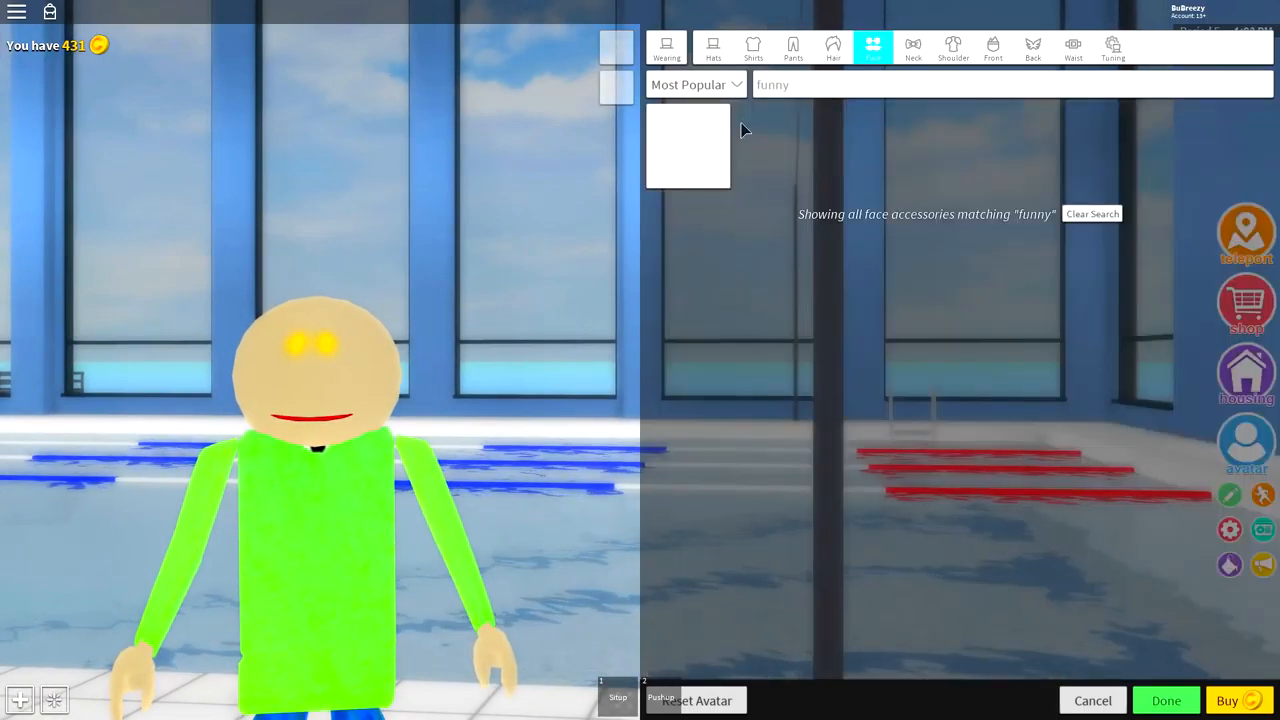
pyautogui.click(688, 146)
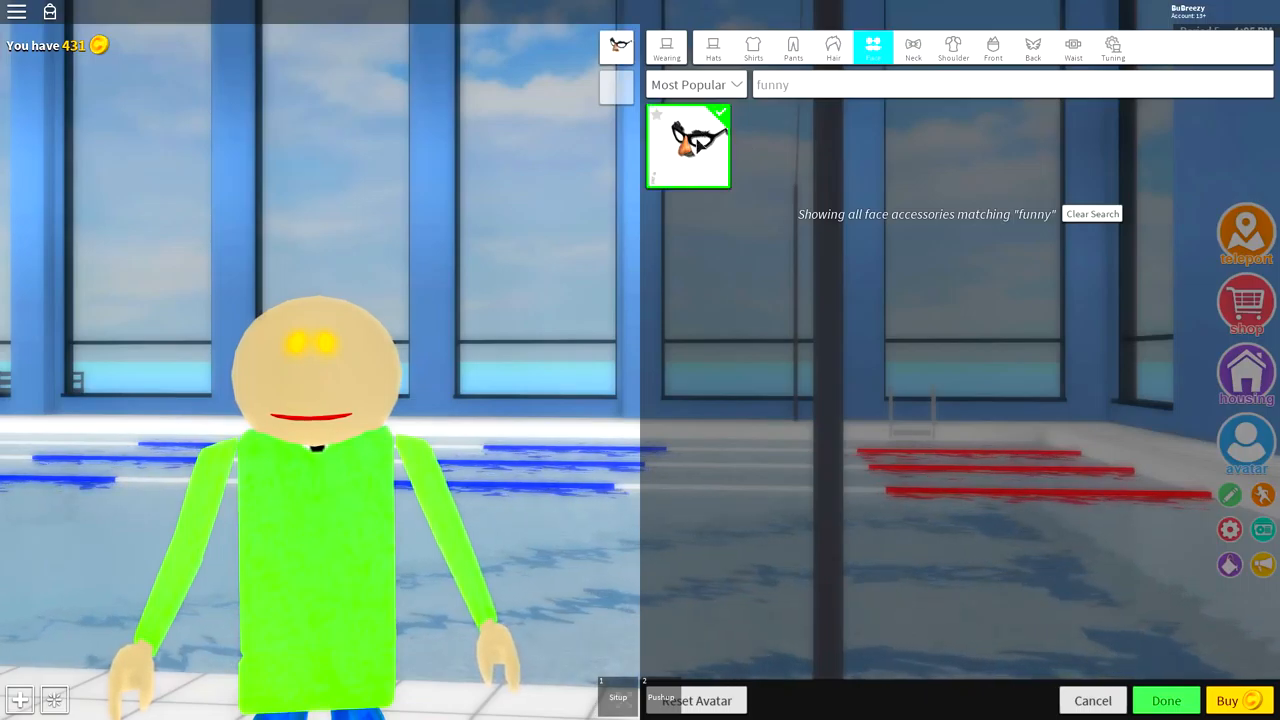
pyautogui.click(688, 144)
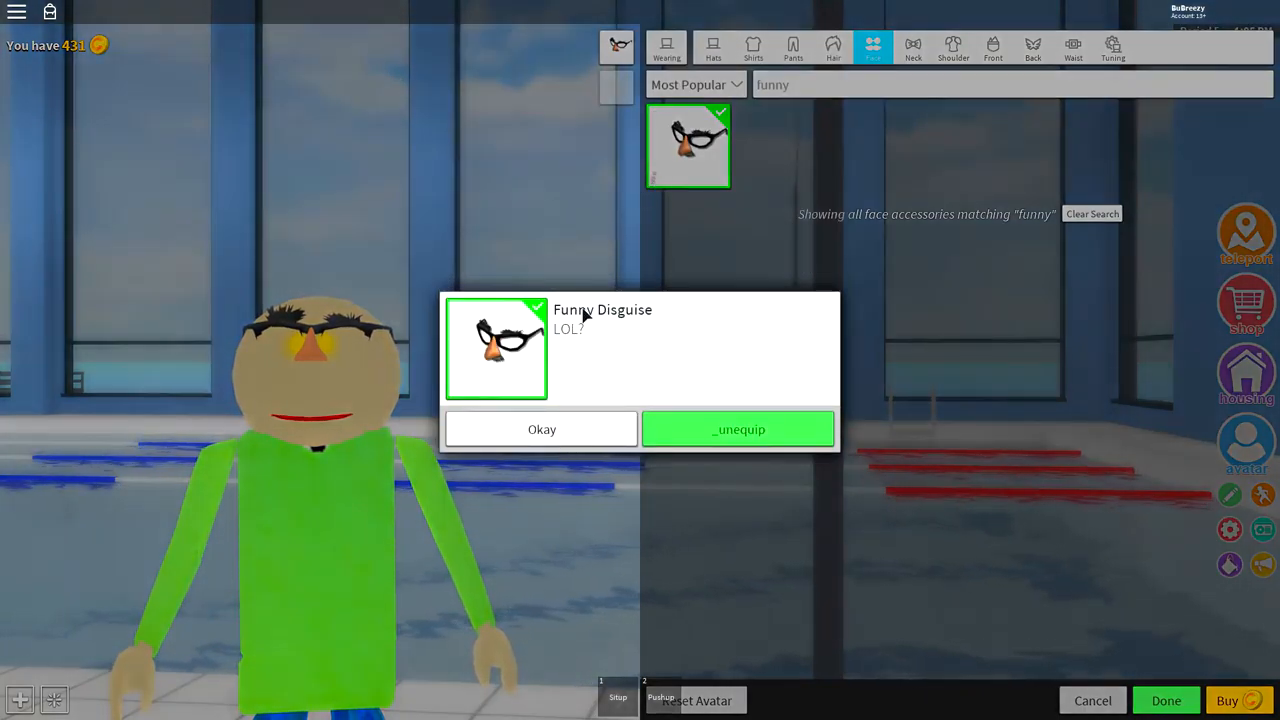
pyautogui.click(540, 428)
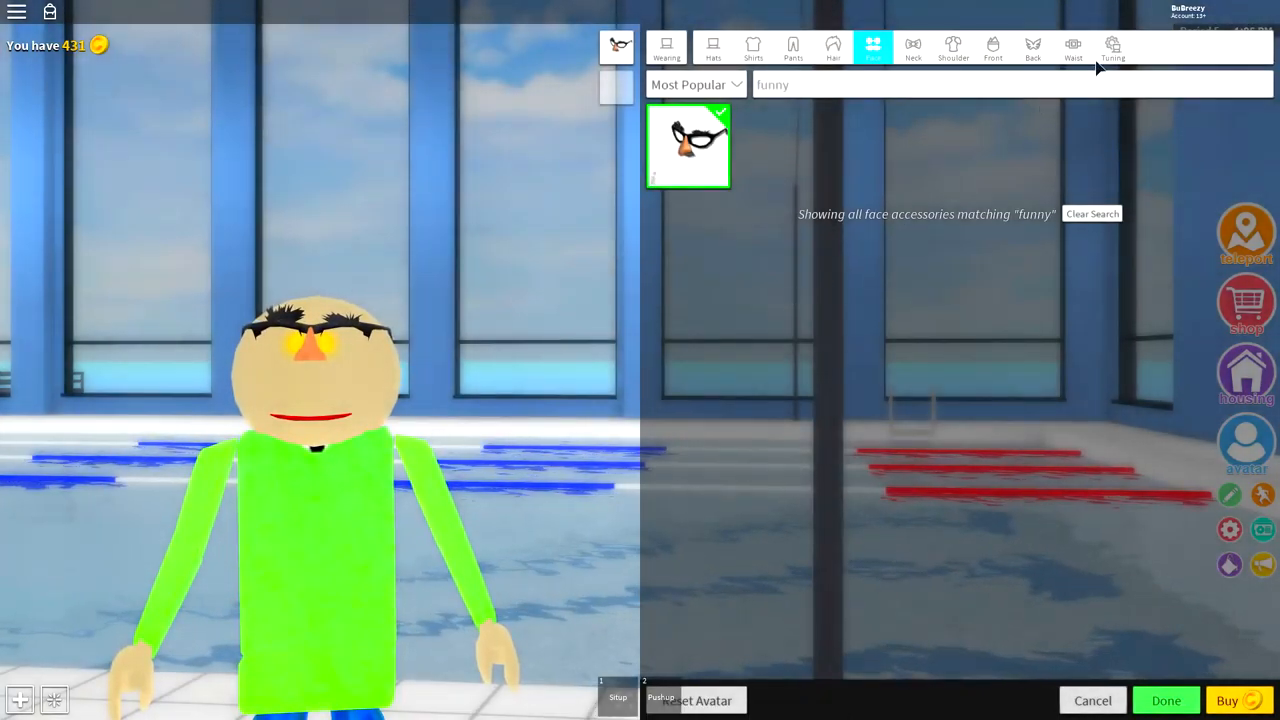
pyautogui.click(1112, 48)
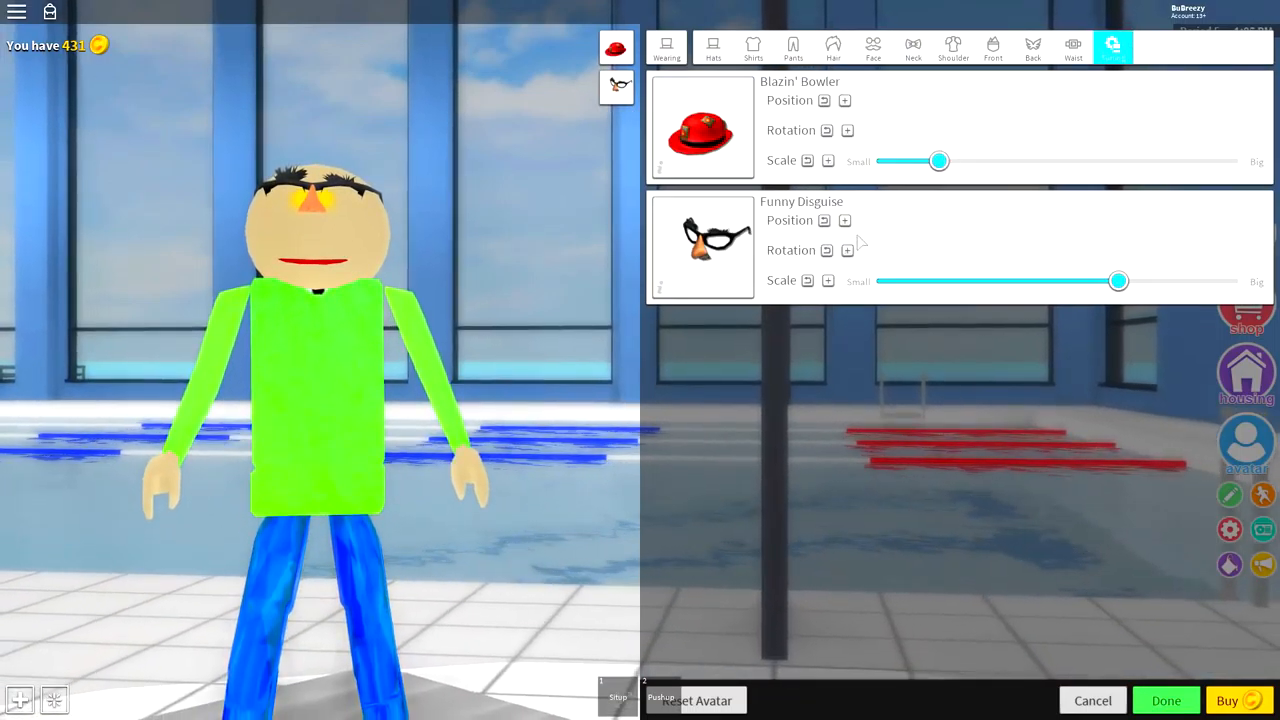
# Narrow, thicken and max the Funny Disguise scale, then shift its position so only the orange nose shows.
pyautogui.click(844, 220)
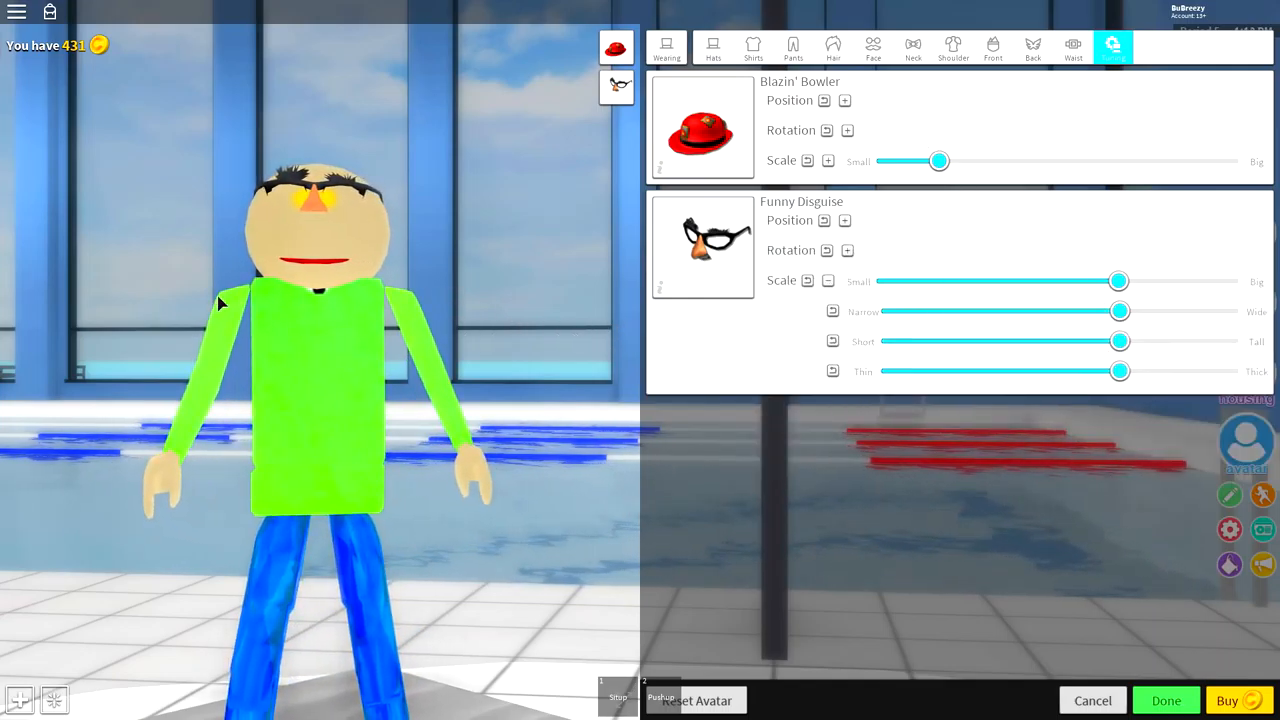
pyautogui.moveTo(1118, 280); pyautogui.dragTo(1072, 280)
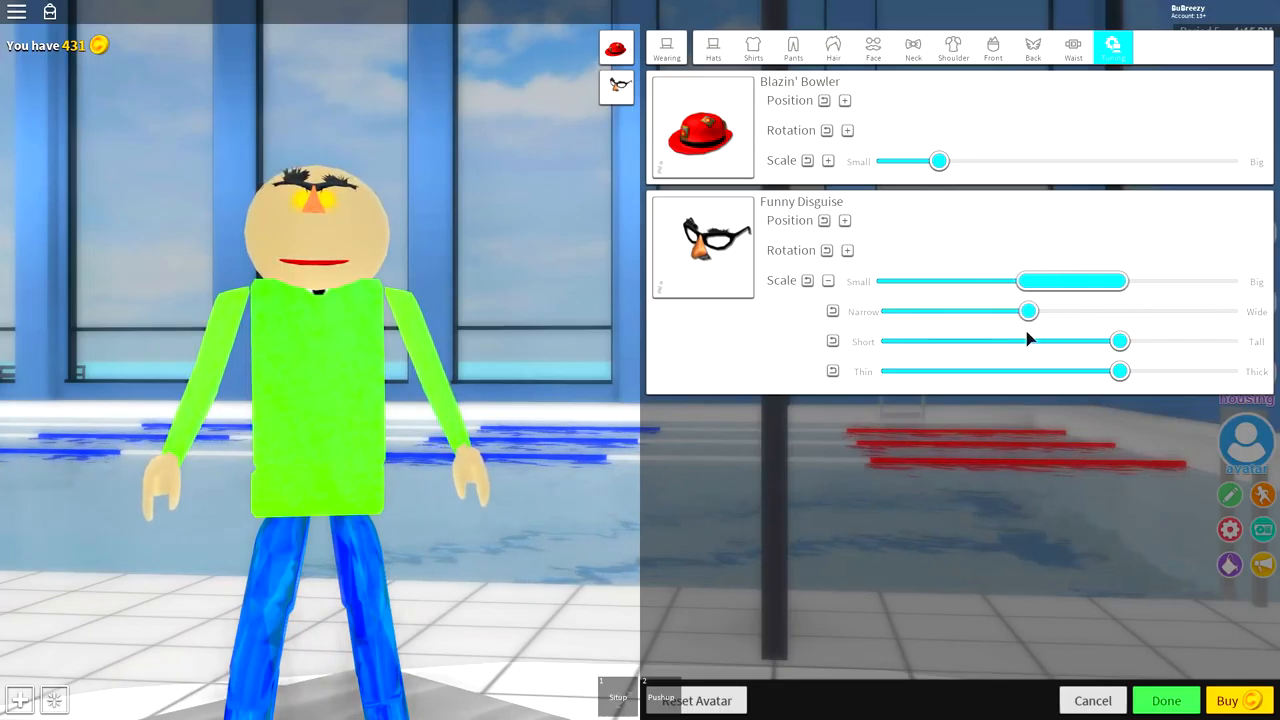
pyautogui.moveTo(1120, 370); pyautogui.dragTo(1142, 370)
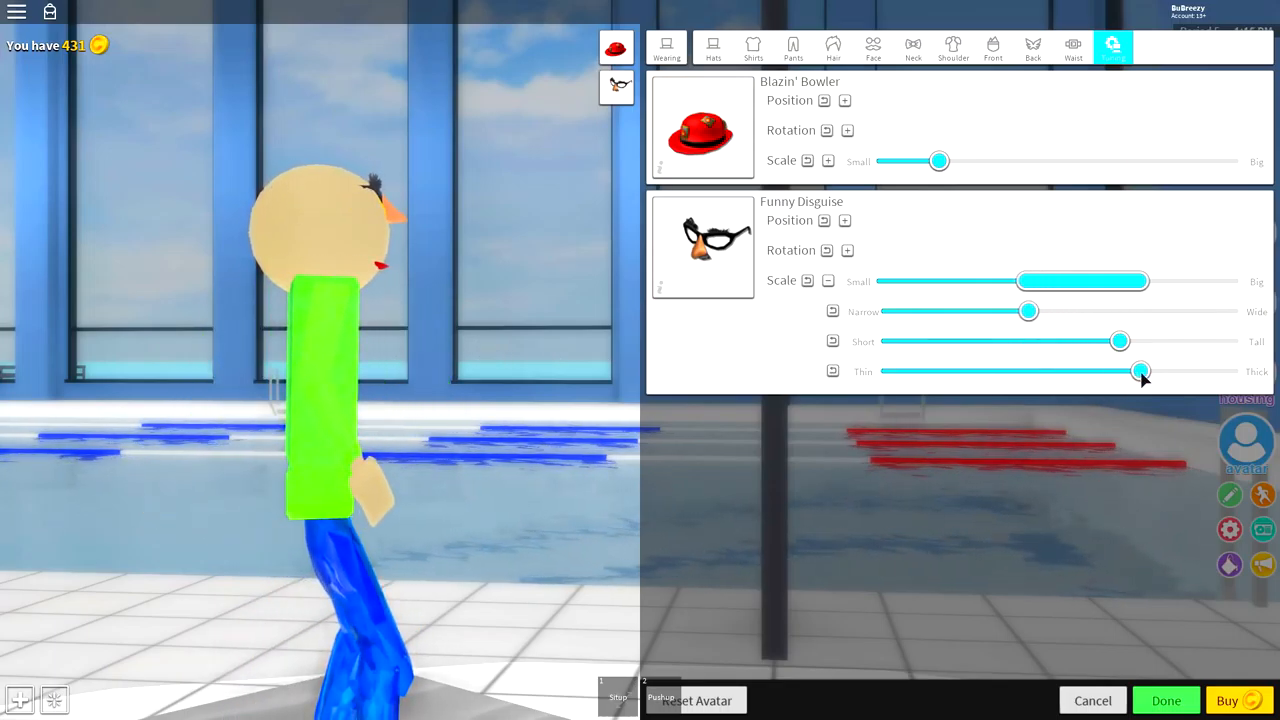
pyautogui.moveTo(1140, 370); pyautogui.dragTo(1240, 370)
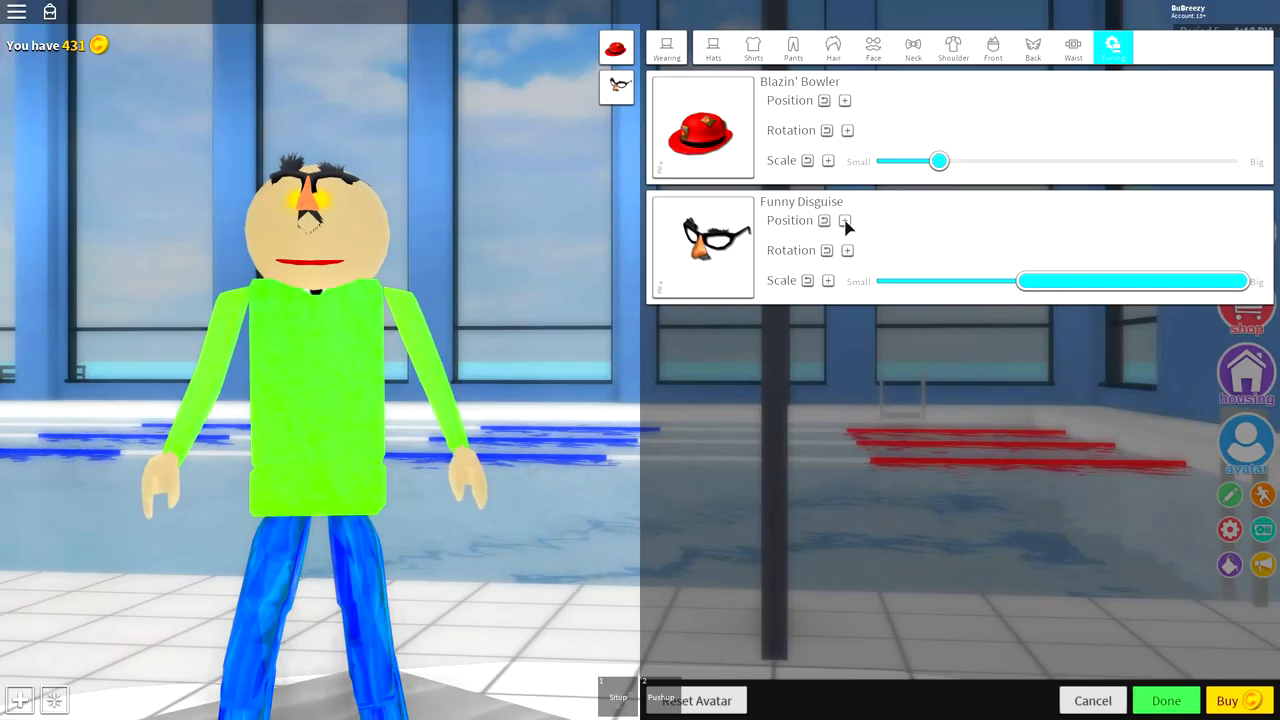
pyautogui.click(844, 220)
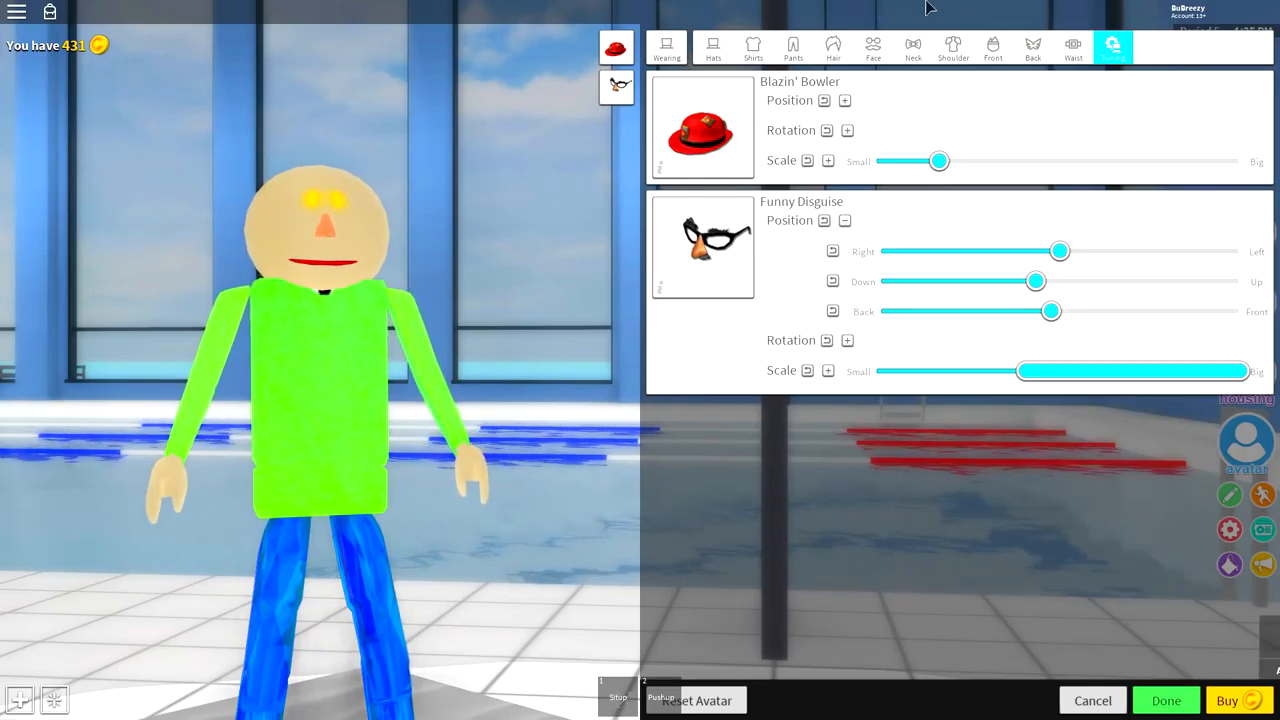
pyautogui.click(872, 48)
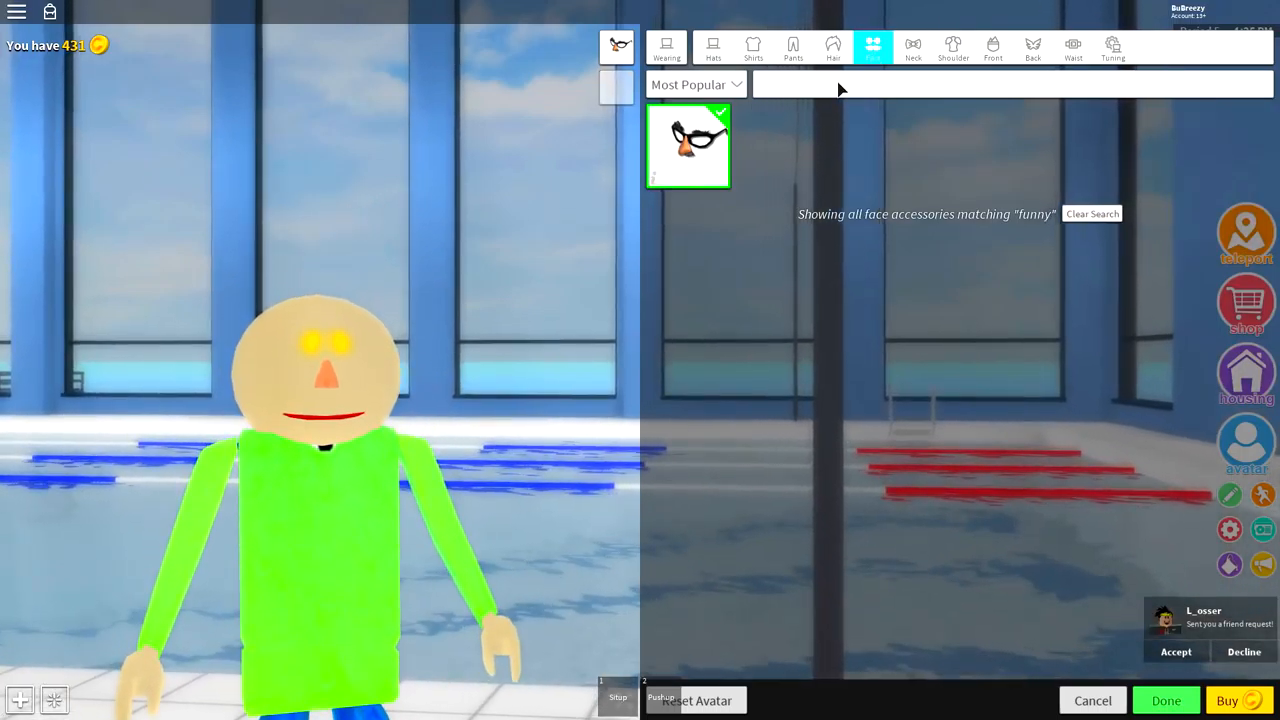
# Search face accessories for 'eye pop' and equip the Eye Poppers glasses.
pyautogui.write('eye pop')
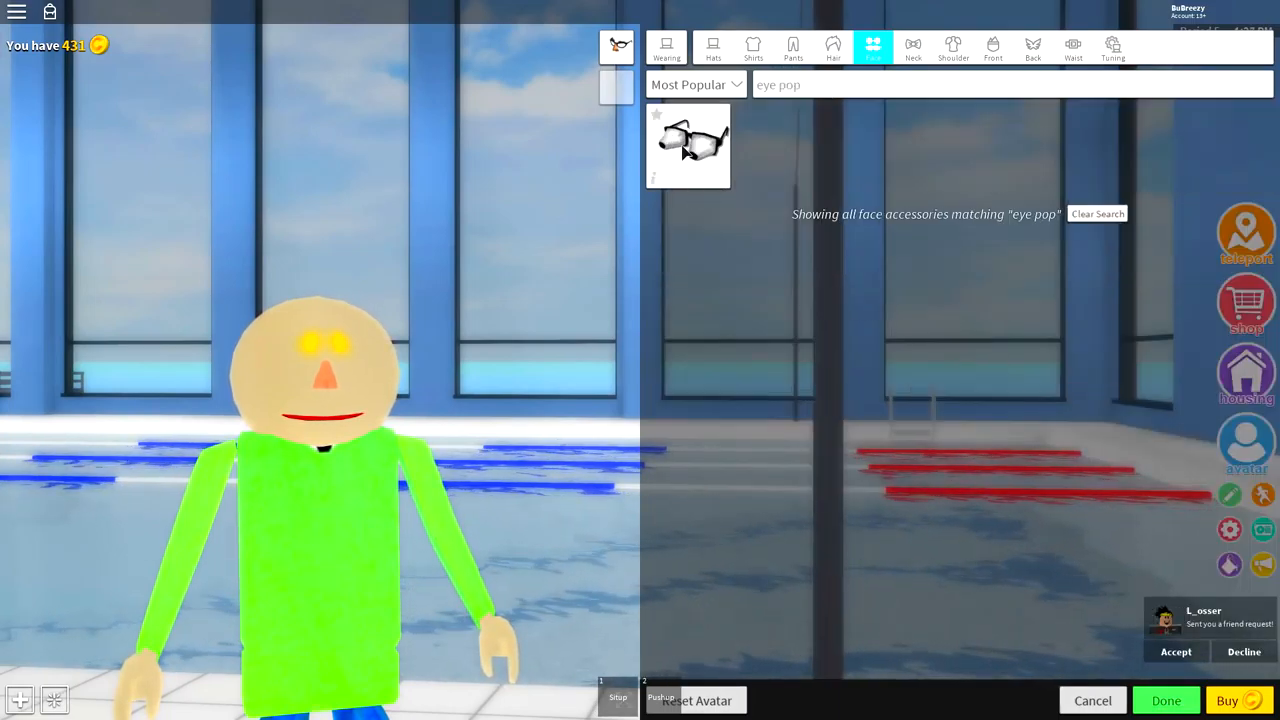
pyautogui.click(688, 144)
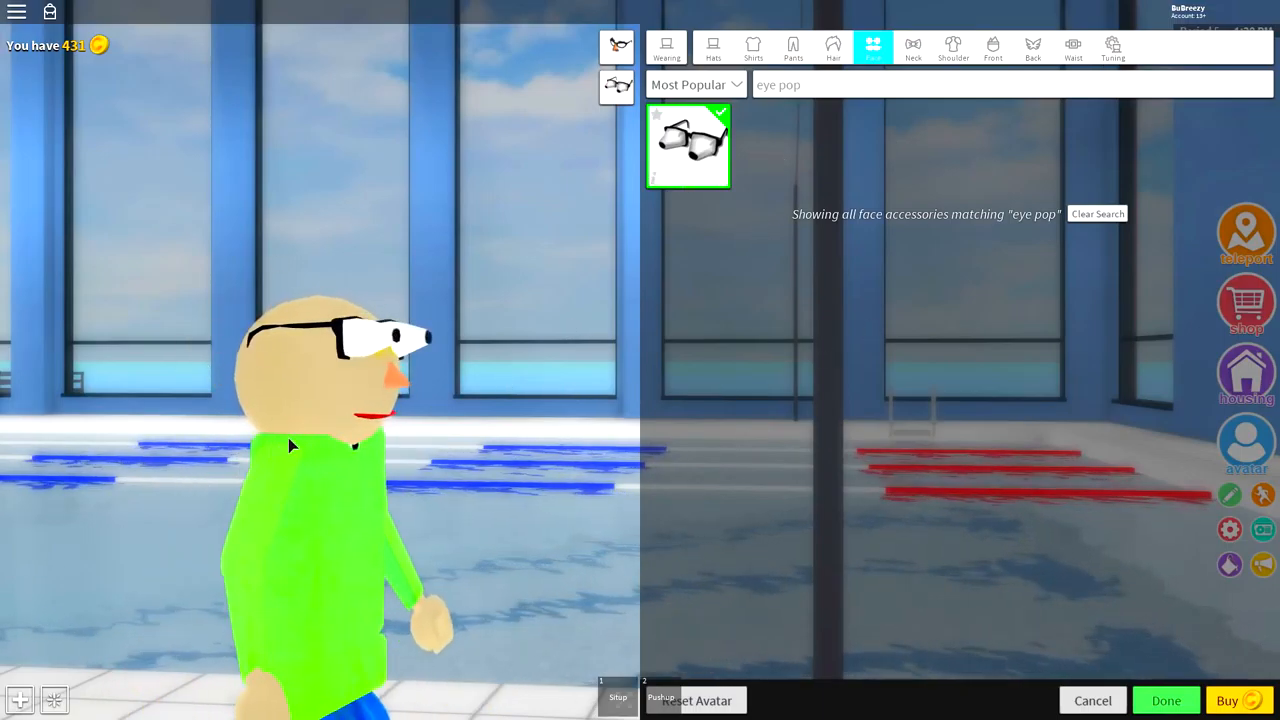
pyautogui.click(1112, 48)
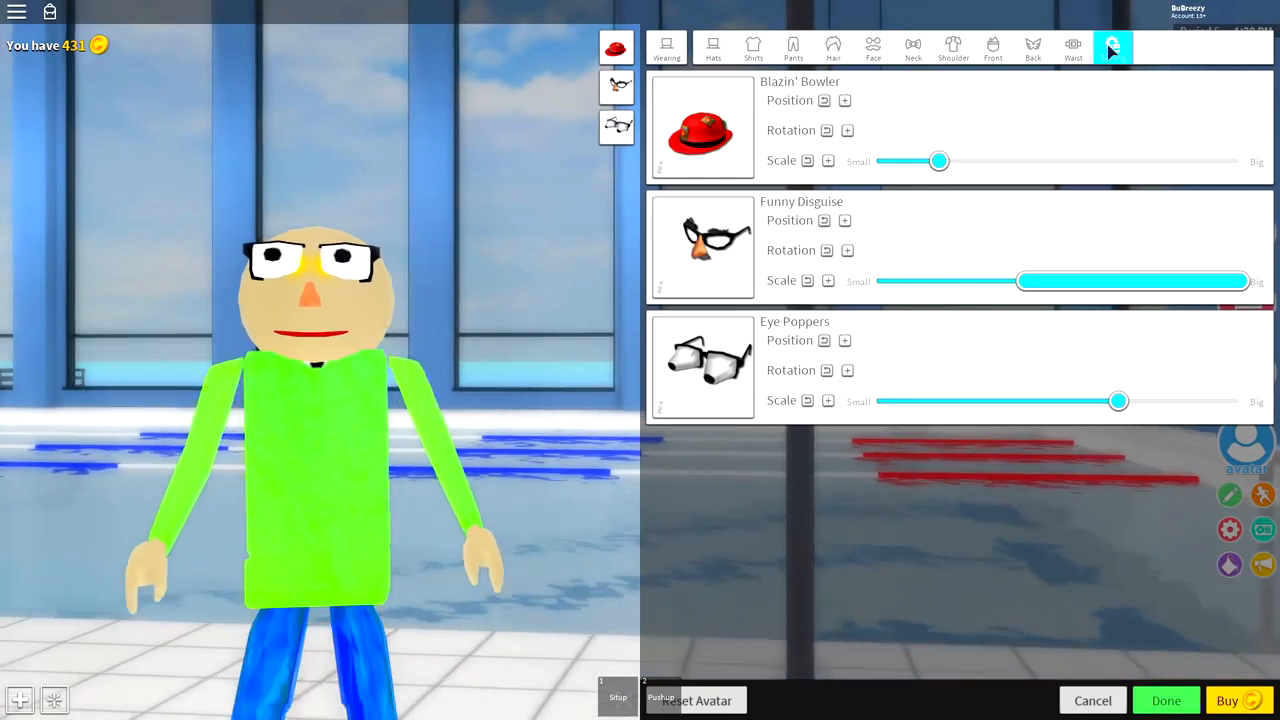
# Shrink the Eye Poppers, sink them into the head, and push their thickness to maximum so bulging eyes poke out.
pyautogui.moveTo(1118, 400); pyautogui.dragTo(1098, 400)
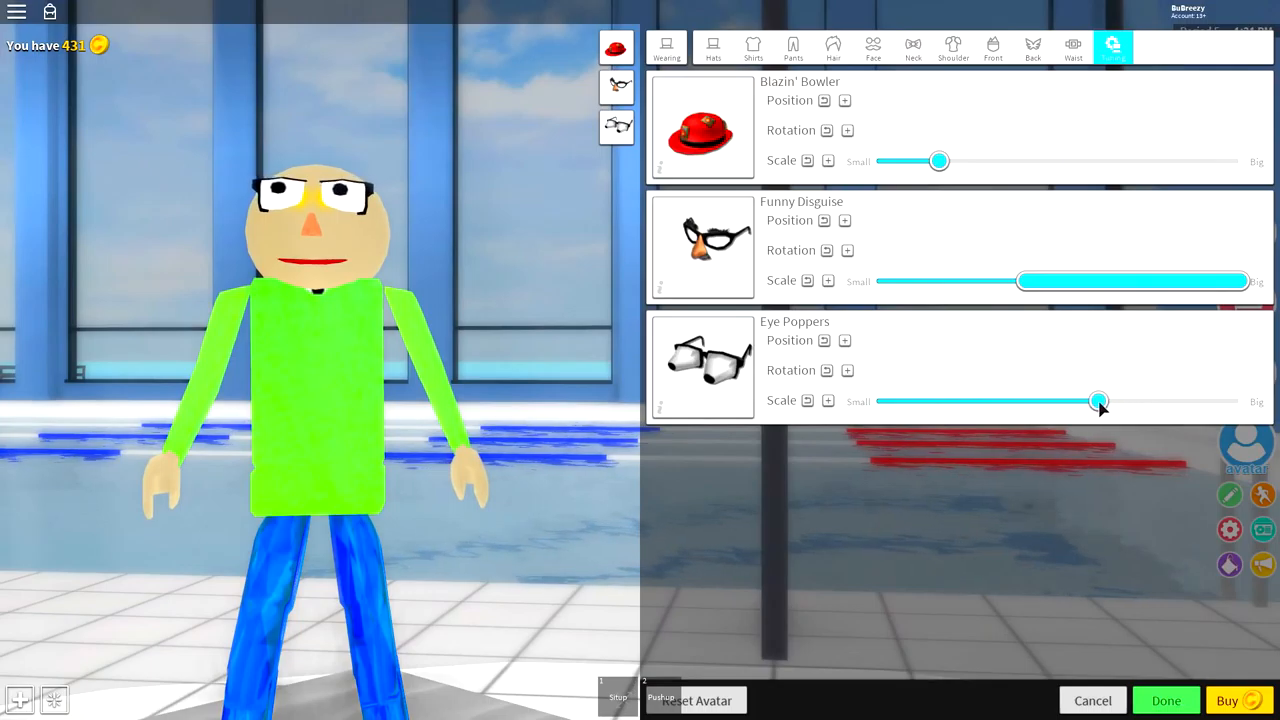
pyautogui.moveTo(1100, 400); pyautogui.dragTo(1040, 400)
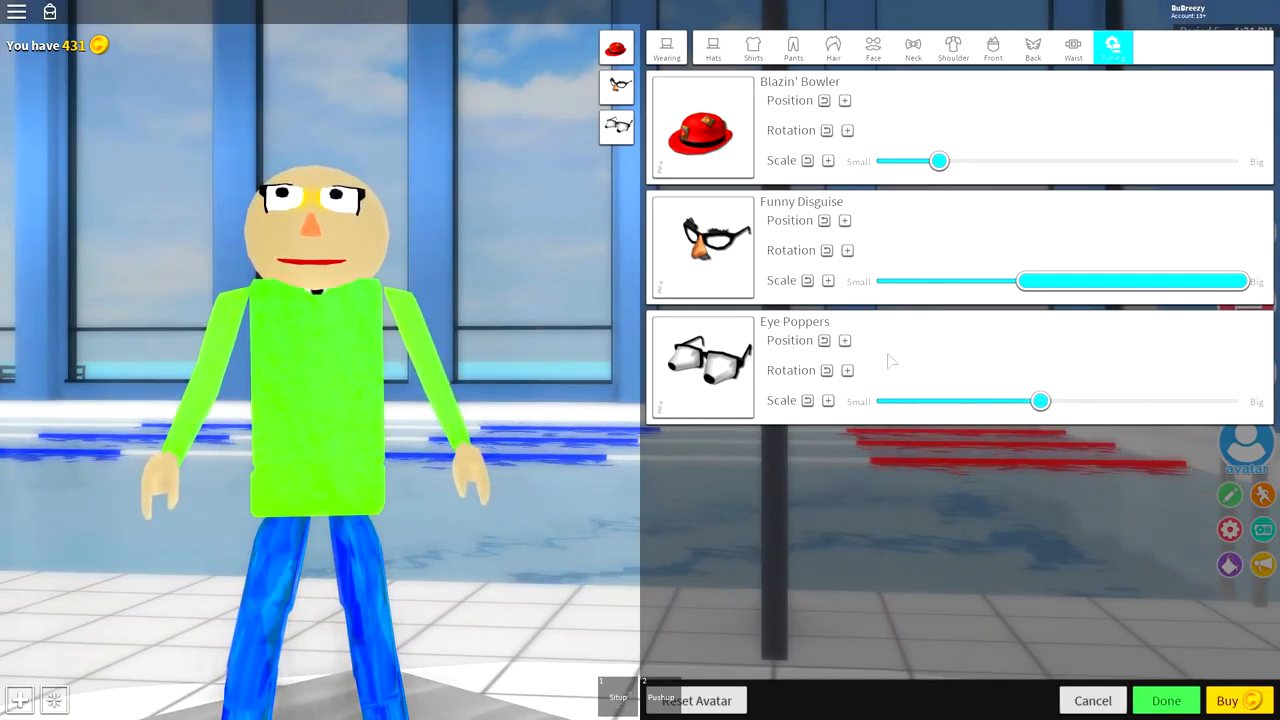
pyautogui.click(844, 340)
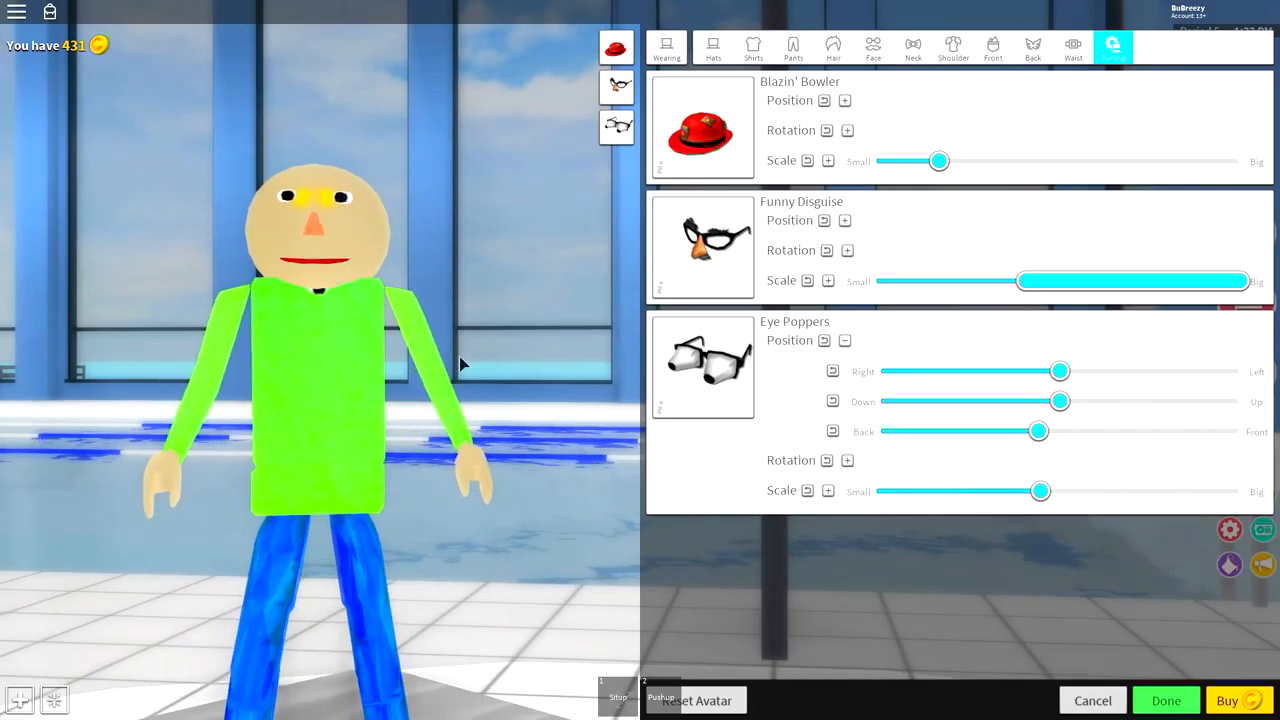
pyautogui.moveTo(640, 556)
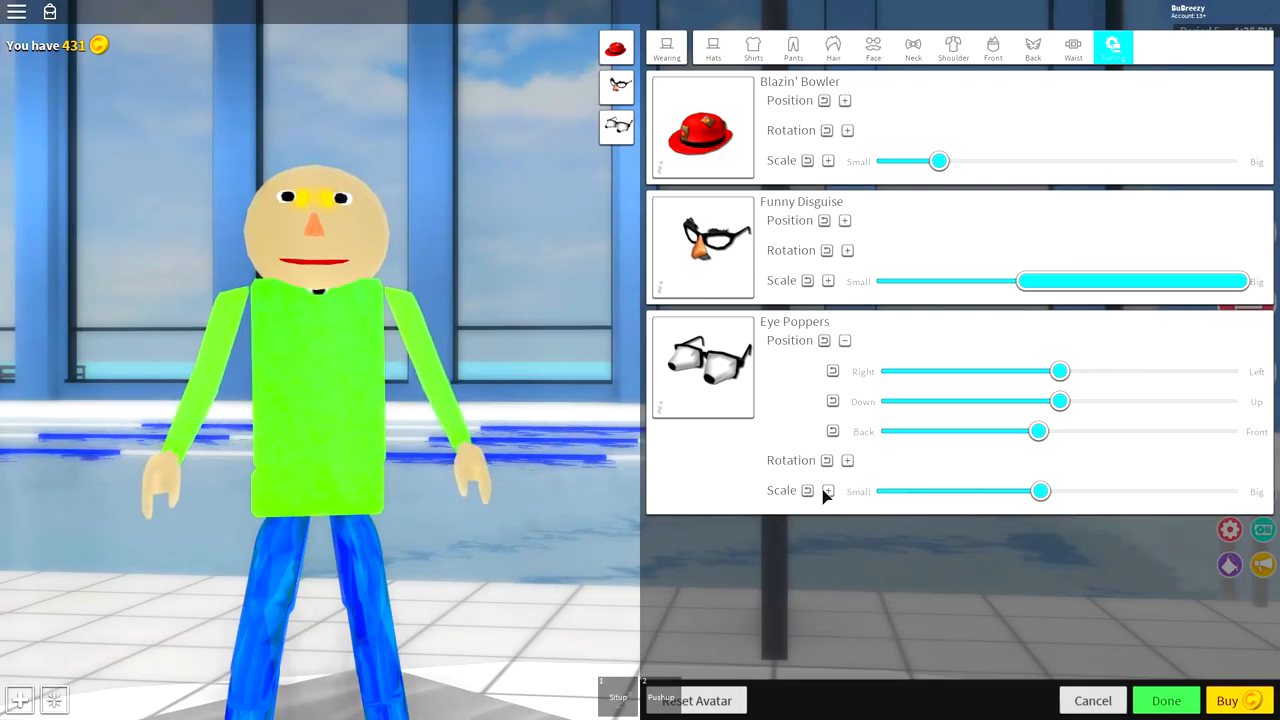
pyautogui.click(828, 490)
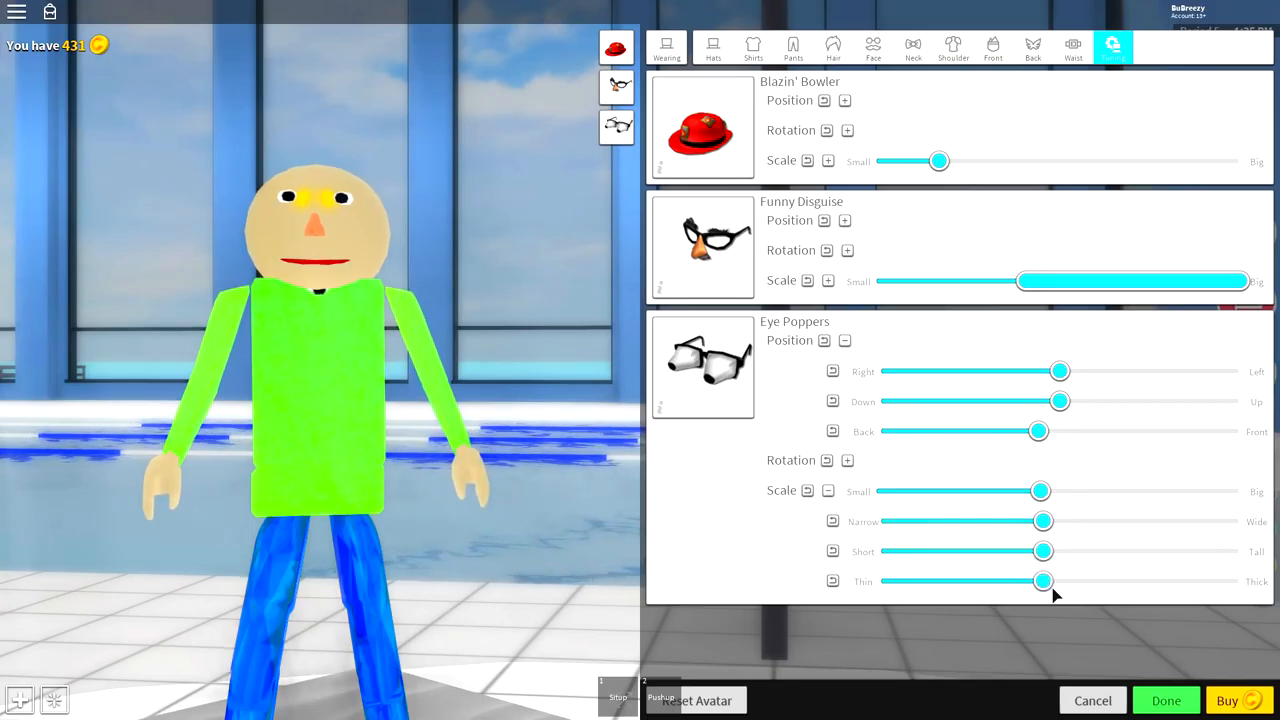
pyautogui.moveTo(1044, 580); pyautogui.dragTo(1240, 580)
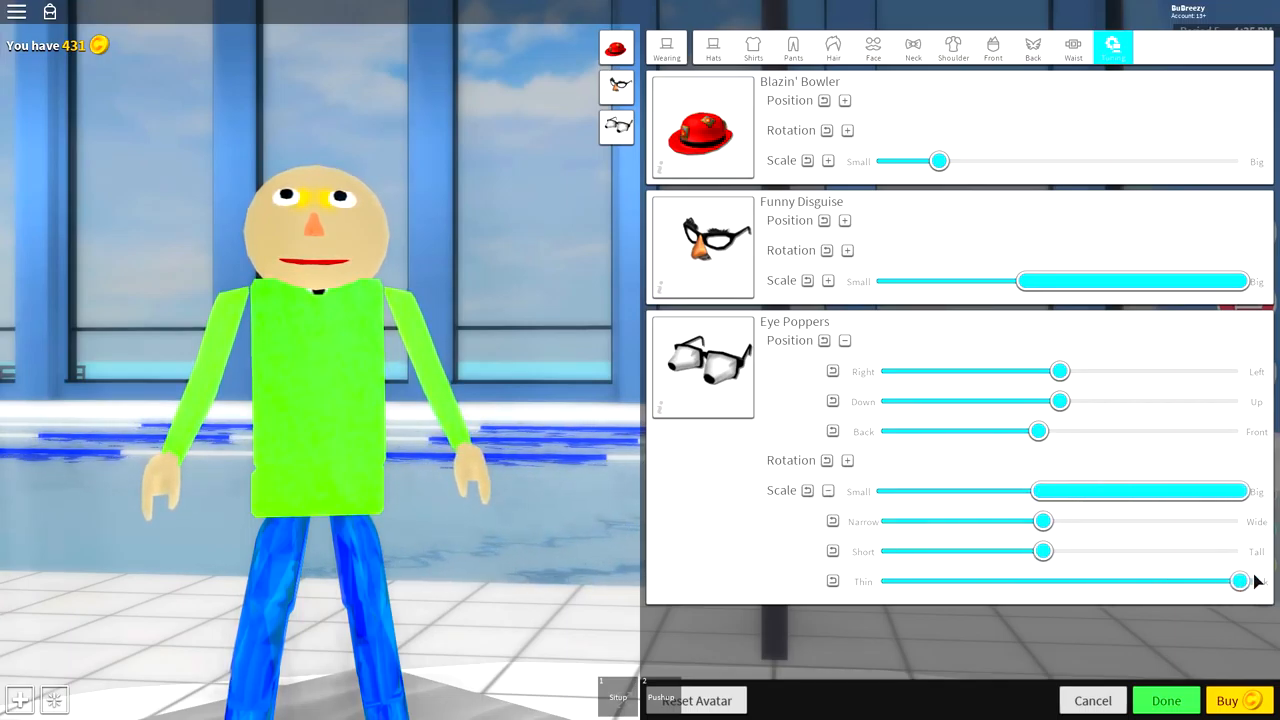